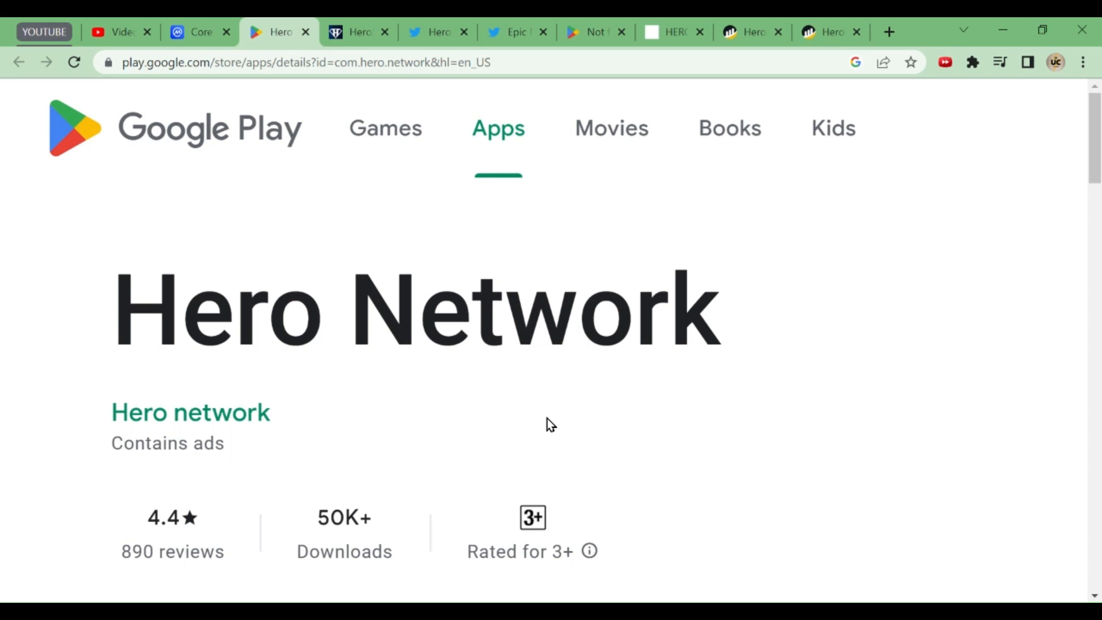
Step: Scroll the Hero Network Play listing to screenshots of token details, BNB staking rate and NFTs
{"action": "scroll", "scroll_direction": "up", "scroll_amount": 3}
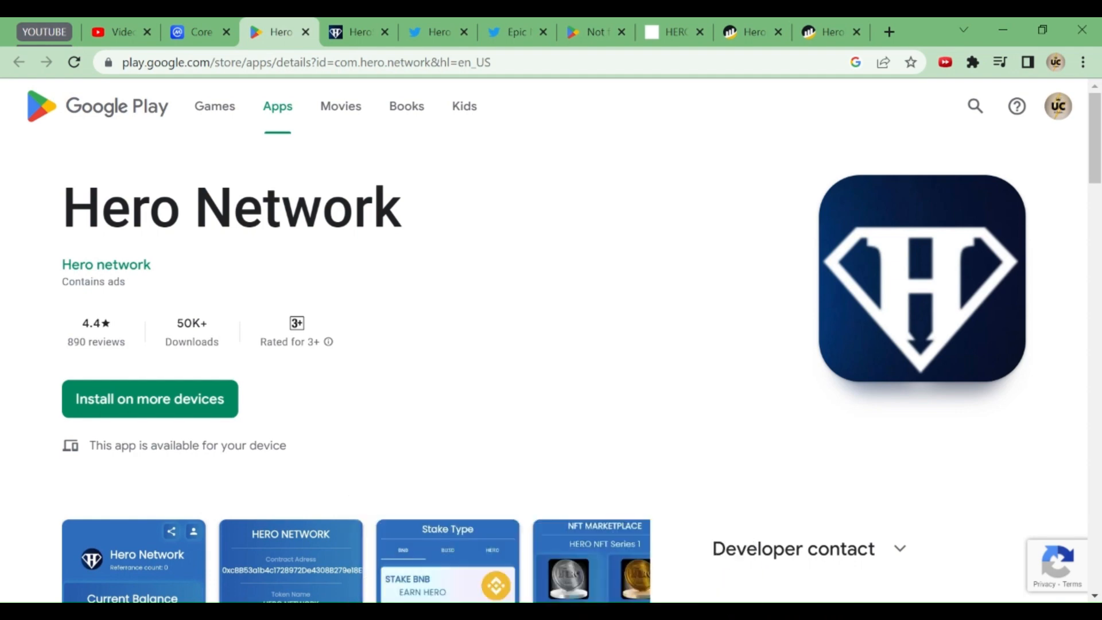
{"action": "scroll", "scroll_direction": "down", "scroll_amount": 3}
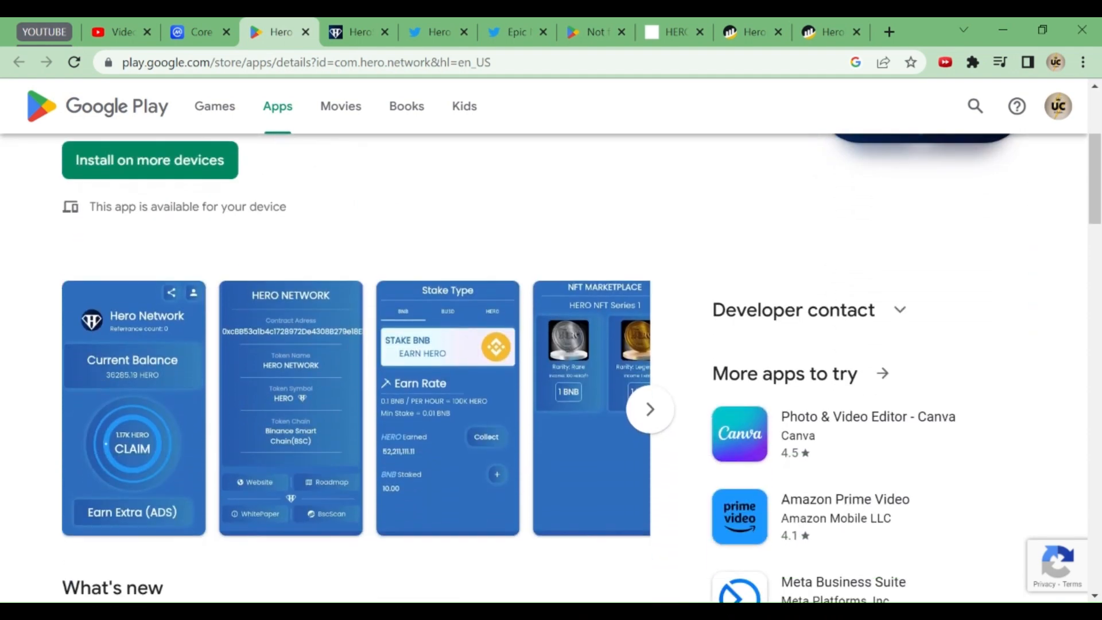
{"action": "scroll", "scroll_direction": "down", "scroll_amount": 3}
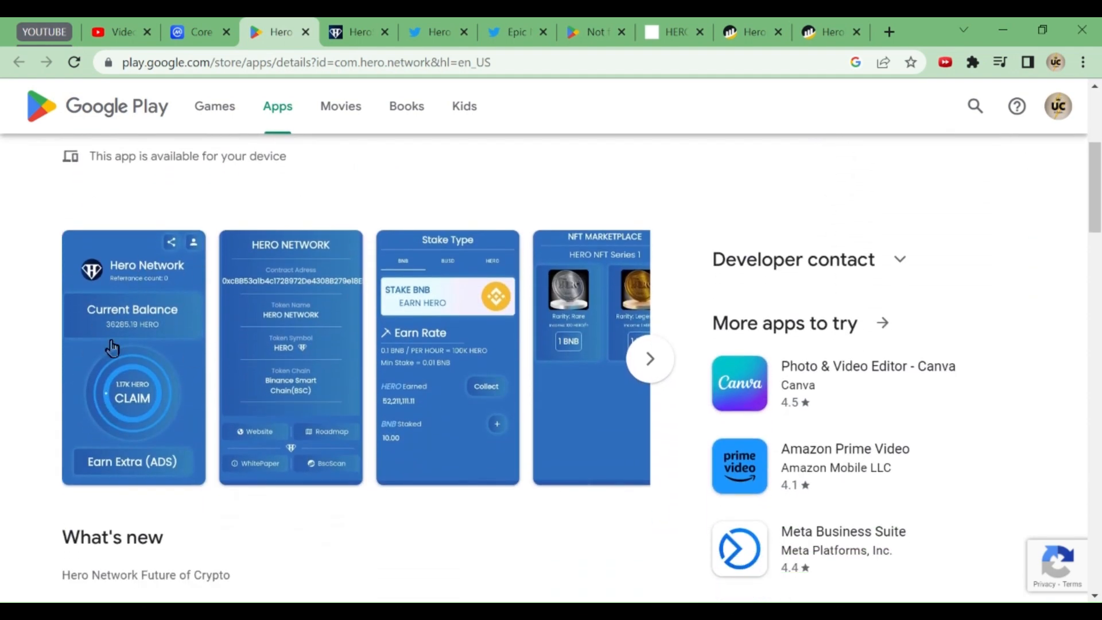
{"action": "mouse_move", "coordinate": [128, 410]}
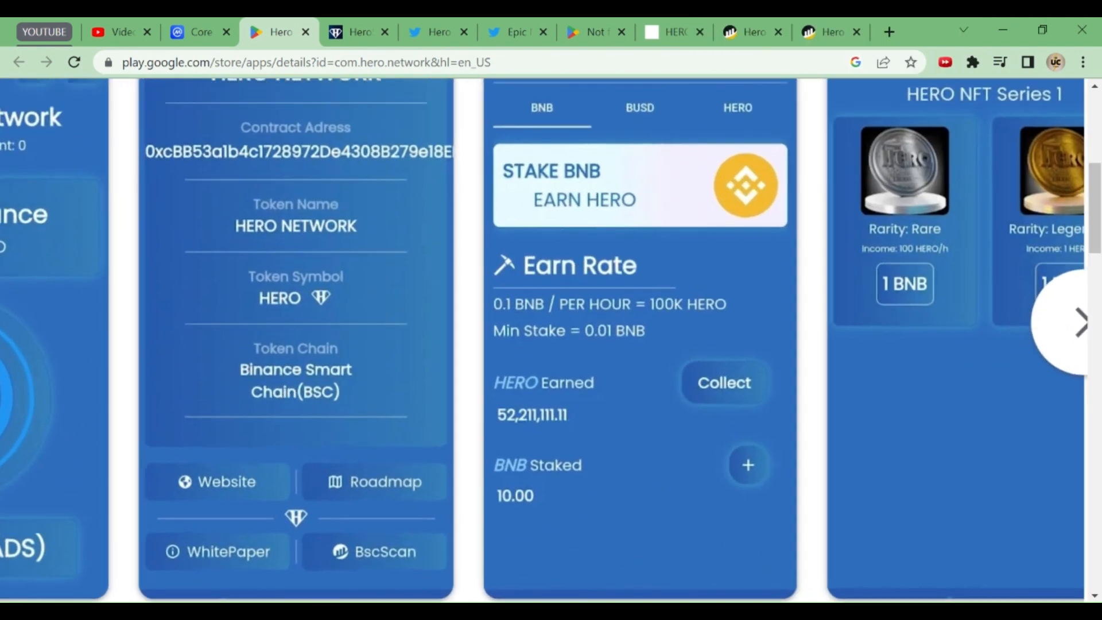
{"action": "scroll", "scroll_direction": "down", "scroll_amount": 3}
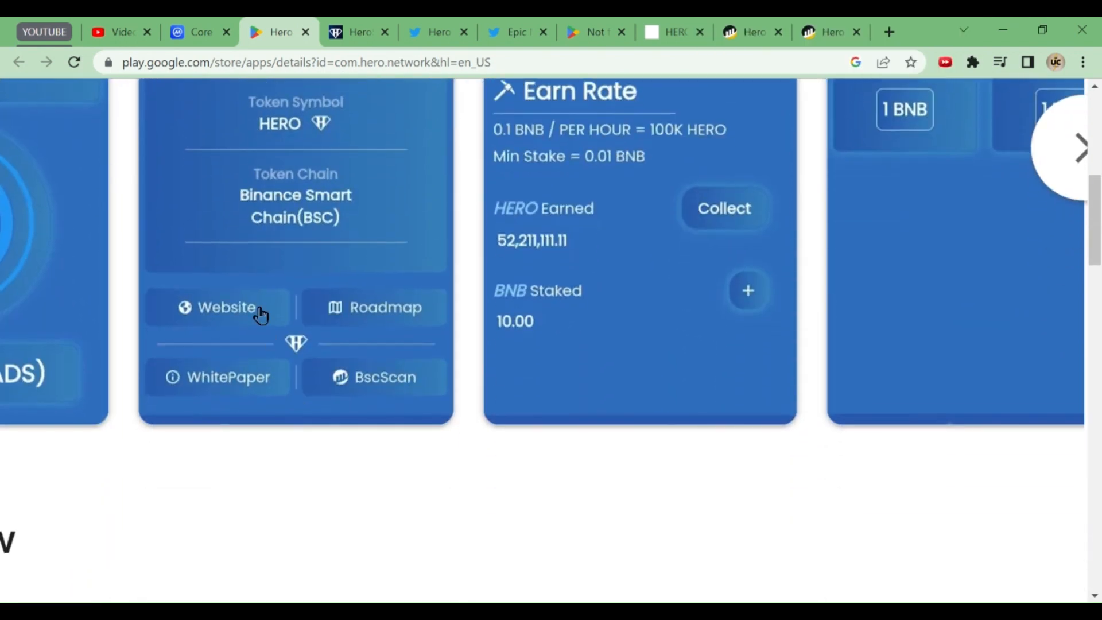
{"action": "mouse_move", "coordinate": [244, 389]}
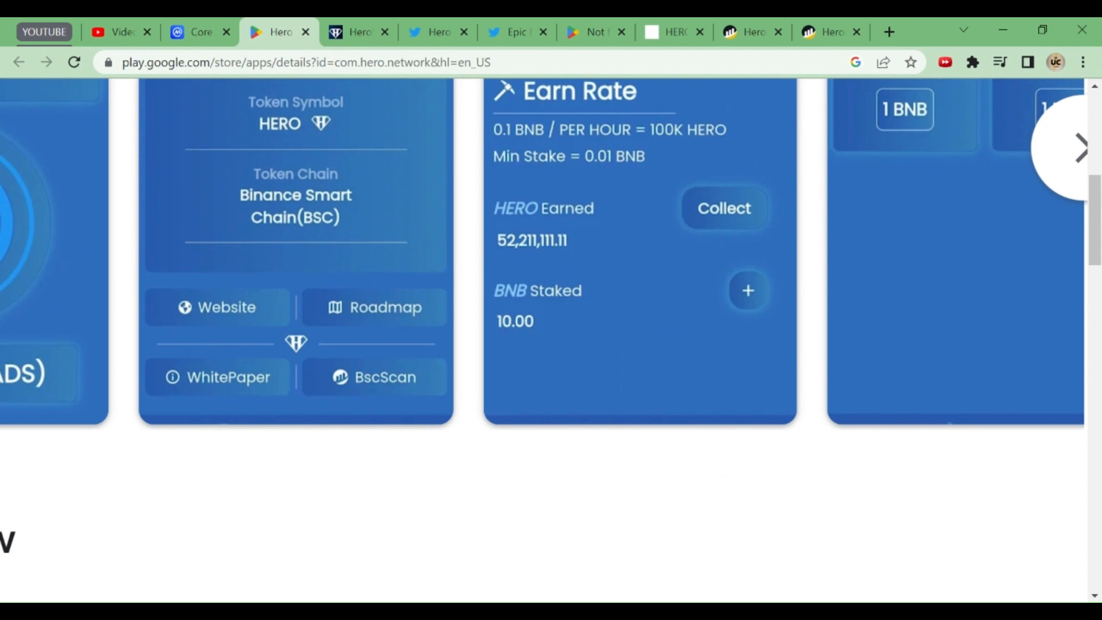
{"action": "mouse_move", "coordinate": [356, 47]}
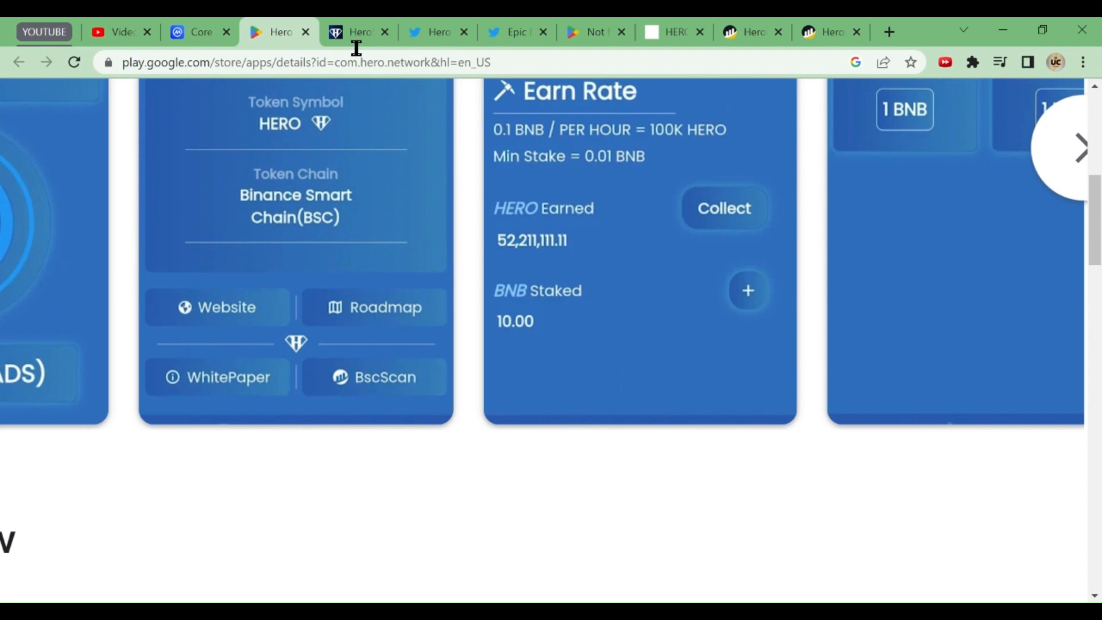
Step: Quote swapping 172000 HERO (about 145.1 USDT, 28.63% impact), briefly checking the Play Store tab
{"action": "left_click", "coordinate": [357, 31]}
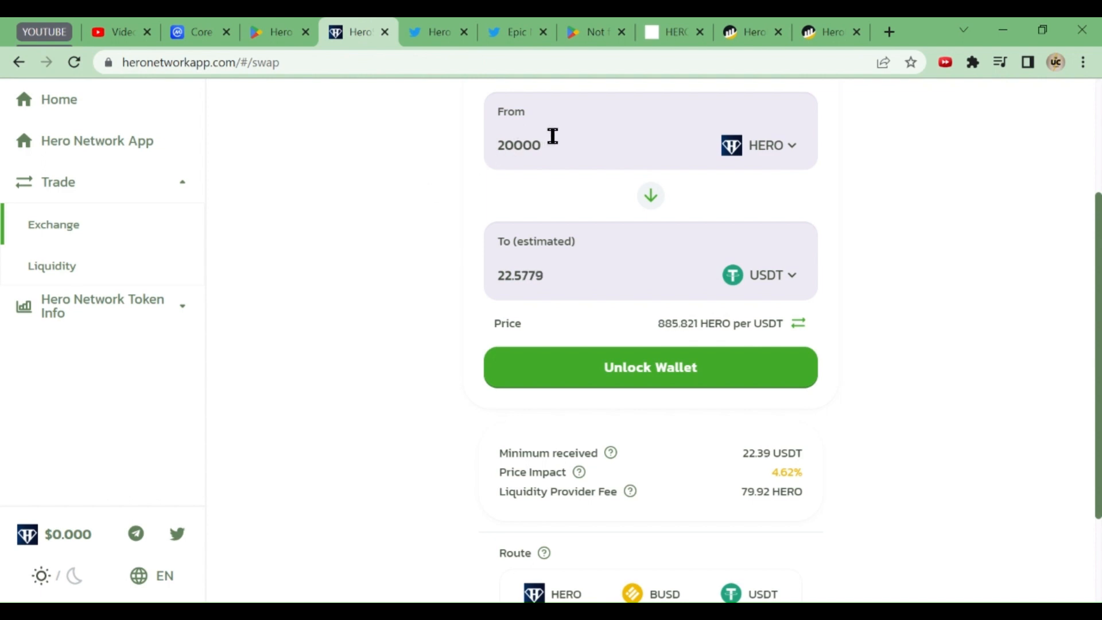
{"action": "type", "text": "1000"}
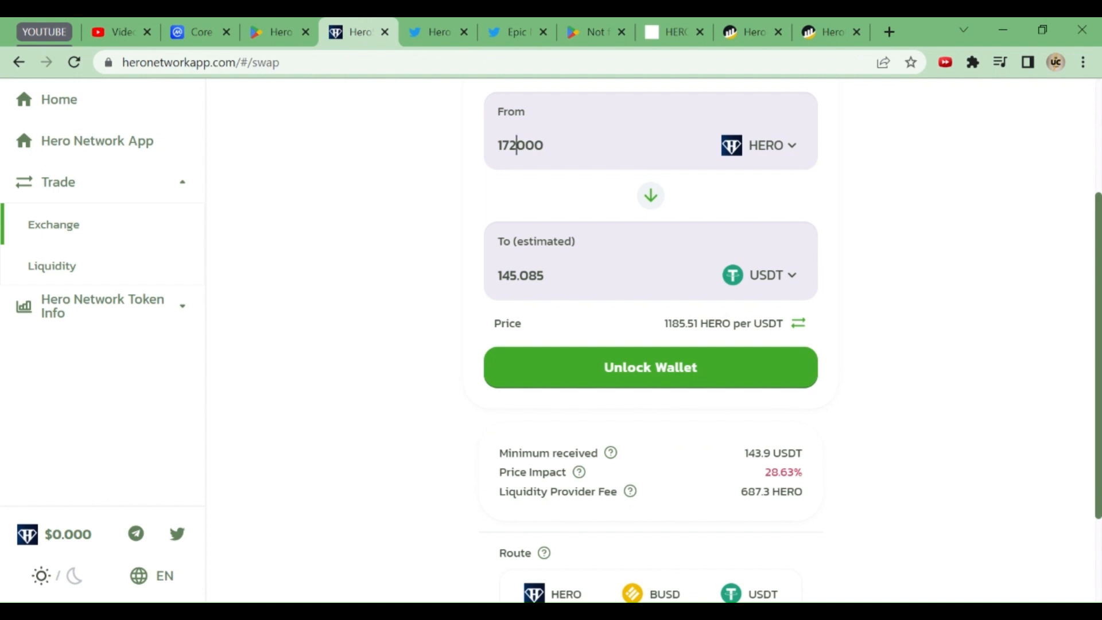
{"action": "left_click", "coordinate": [274, 31]}
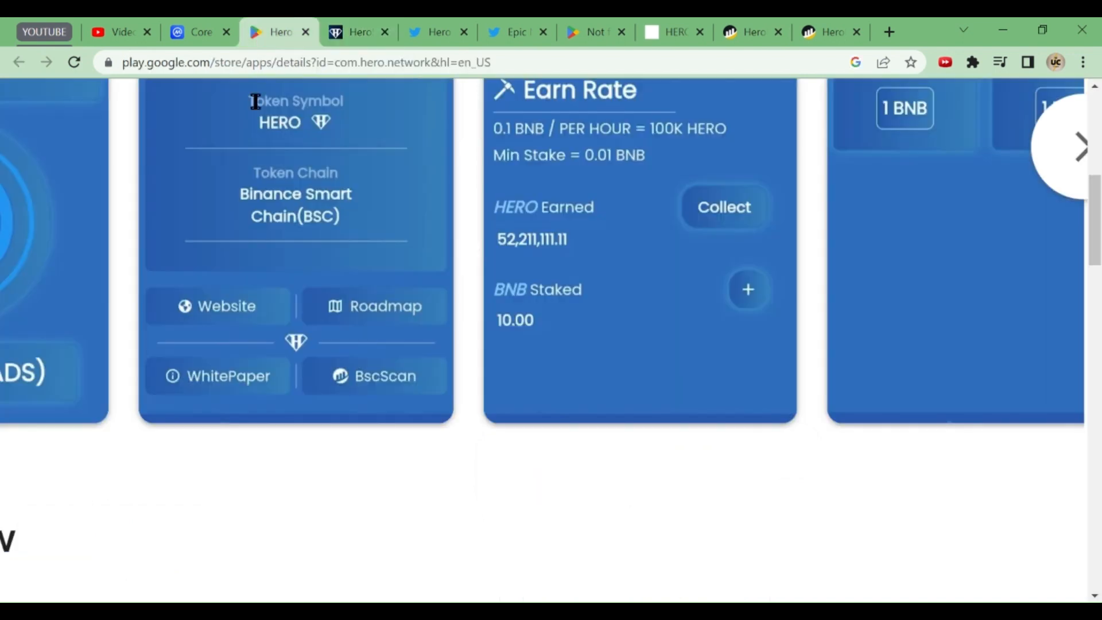
{"action": "mouse_move", "coordinate": [356, 385]}
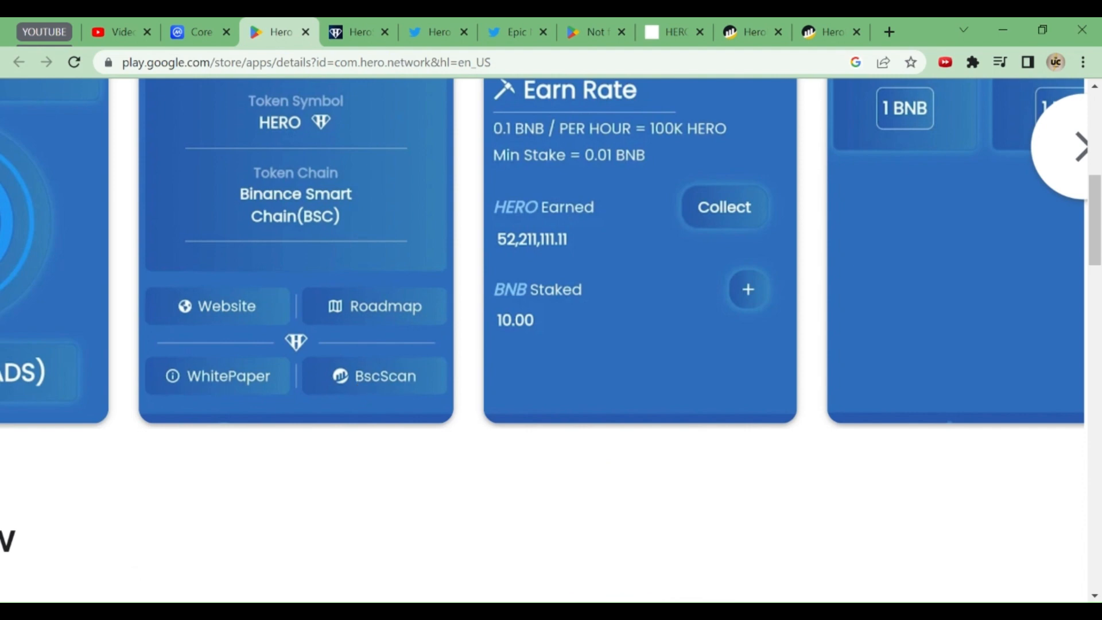
{"action": "mouse_move", "coordinate": [269, 460]}
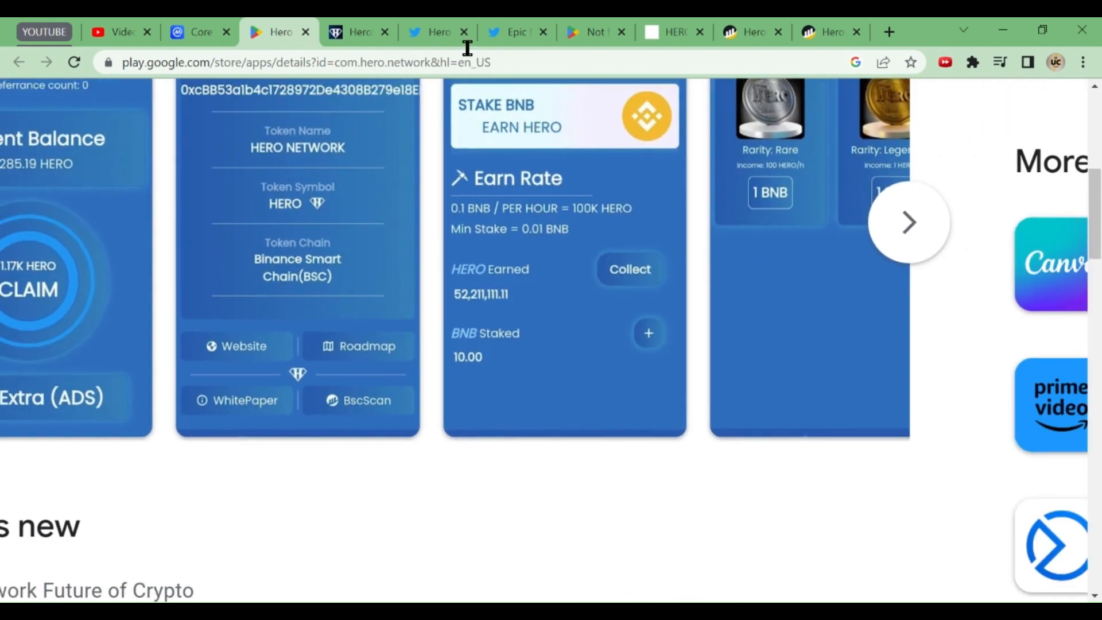
{"action": "left_click", "coordinate": [357, 32]}
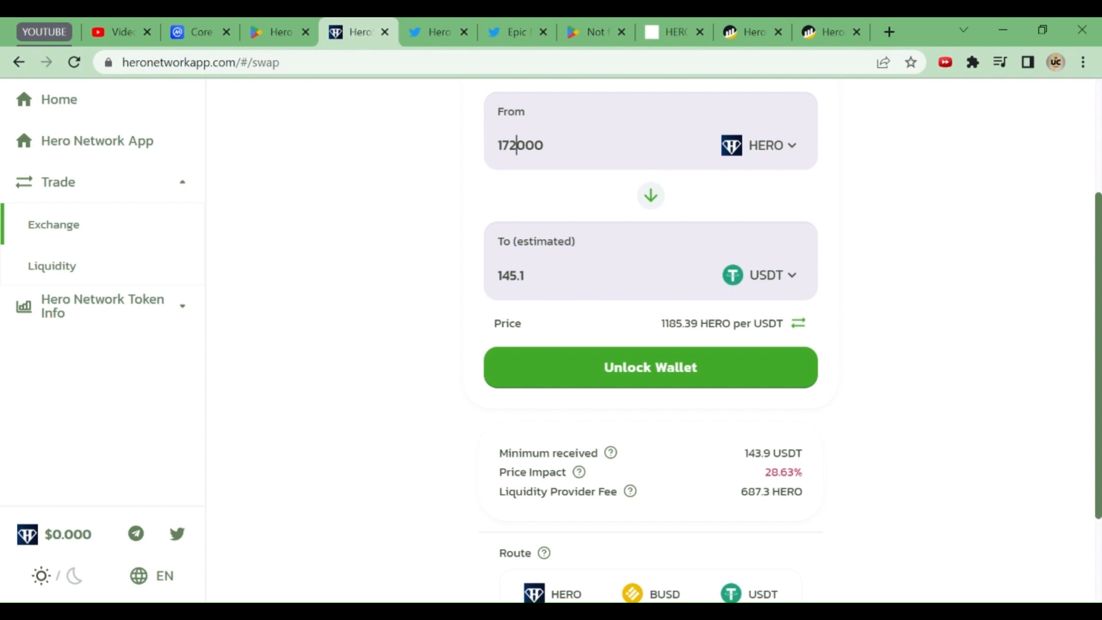
{"action": "mouse_move", "coordinate": [330, 131]}
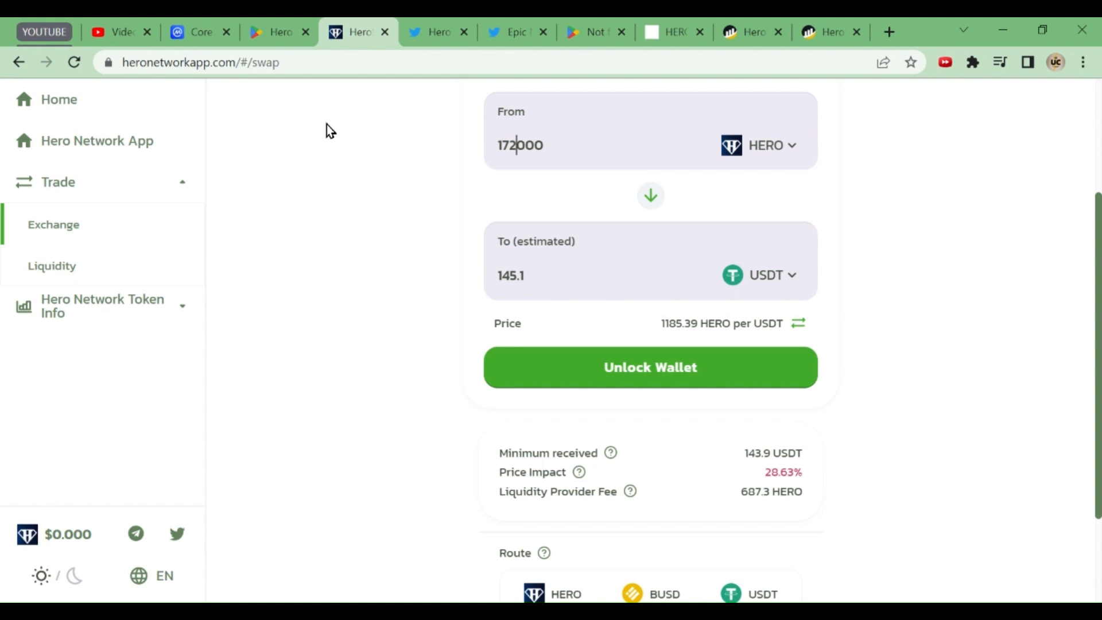
Step: Change the HERO swap amount to 20000, quoting about 22.59 USDT at 4.62% impact
{"action": "left_click", "coordinate": [278, 32]}
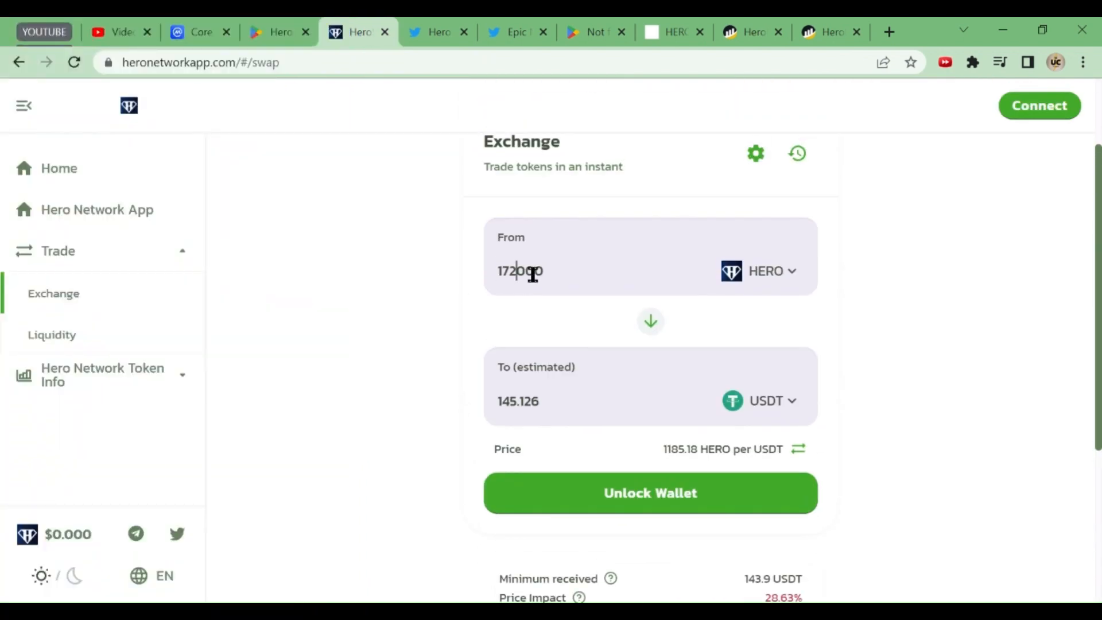
{"action": "mouse_move", "coordinate": [532, 290]}
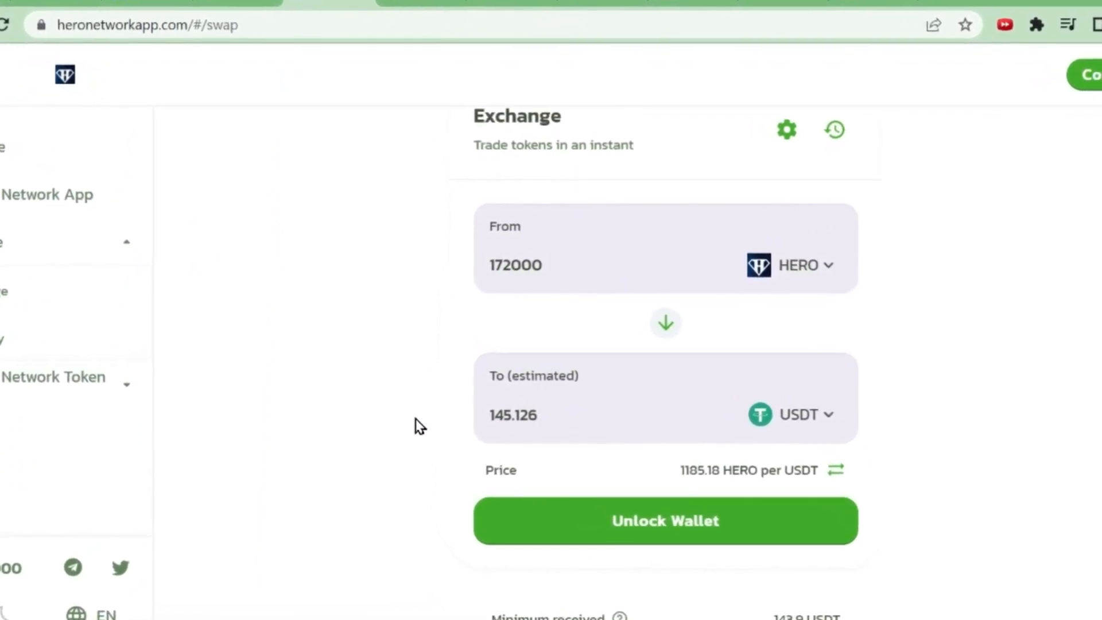
{"action": "scroll", "scroll_direction": "up", "scroll_amount": 3}
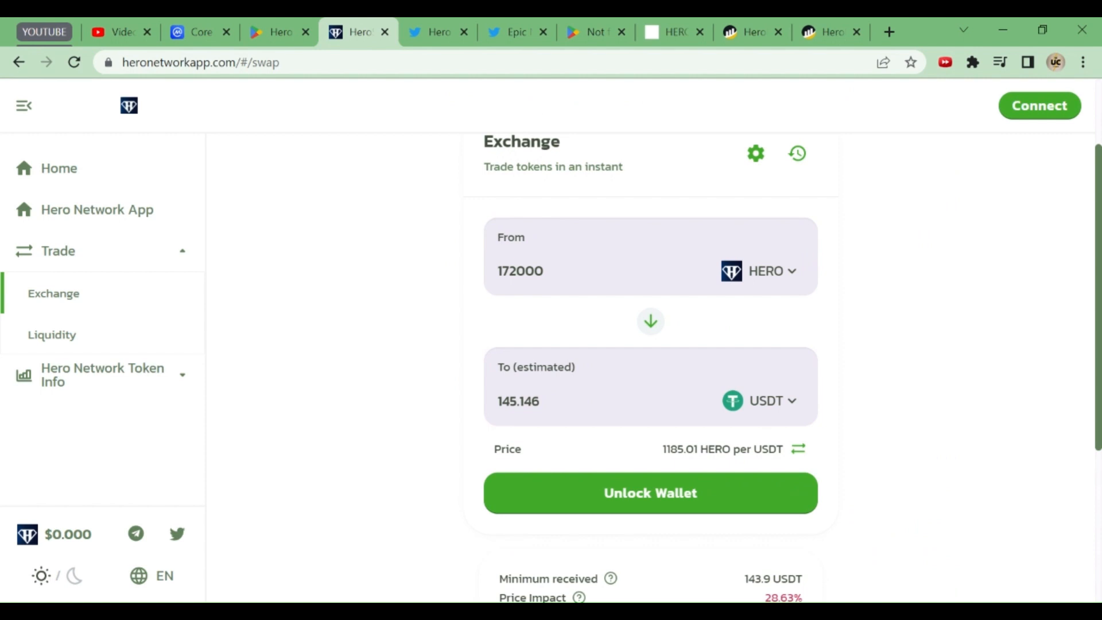
{"action": "left_click", "coordinate": [517, 271]}
{"action": "type", "text": "20000"}
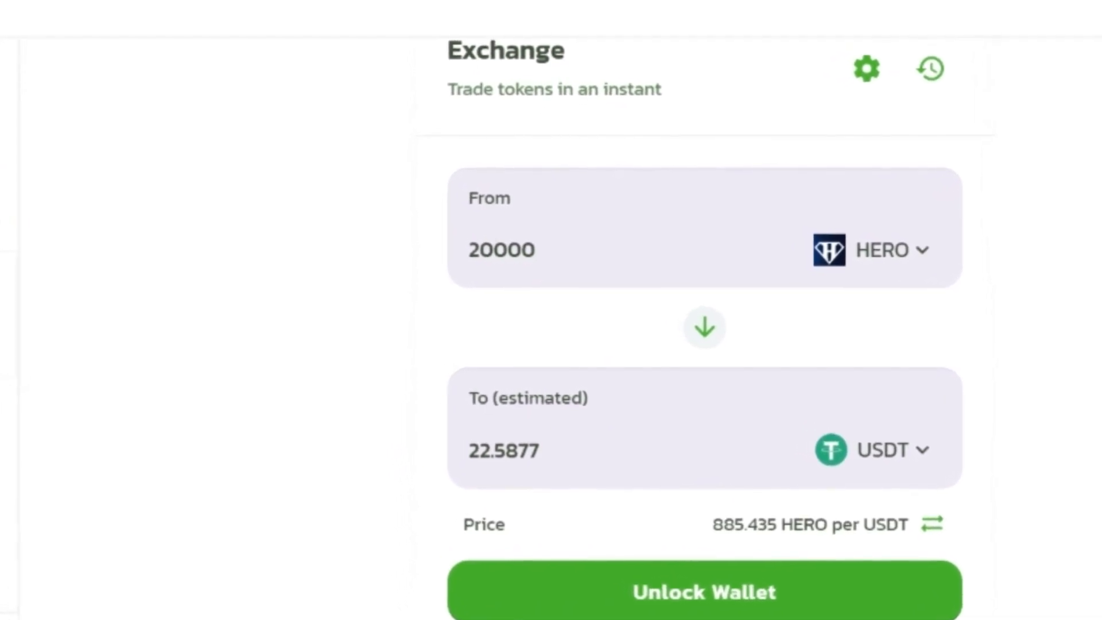
{"action": "scroll", "scroll_direction": "down", "scroll_amount": 3}
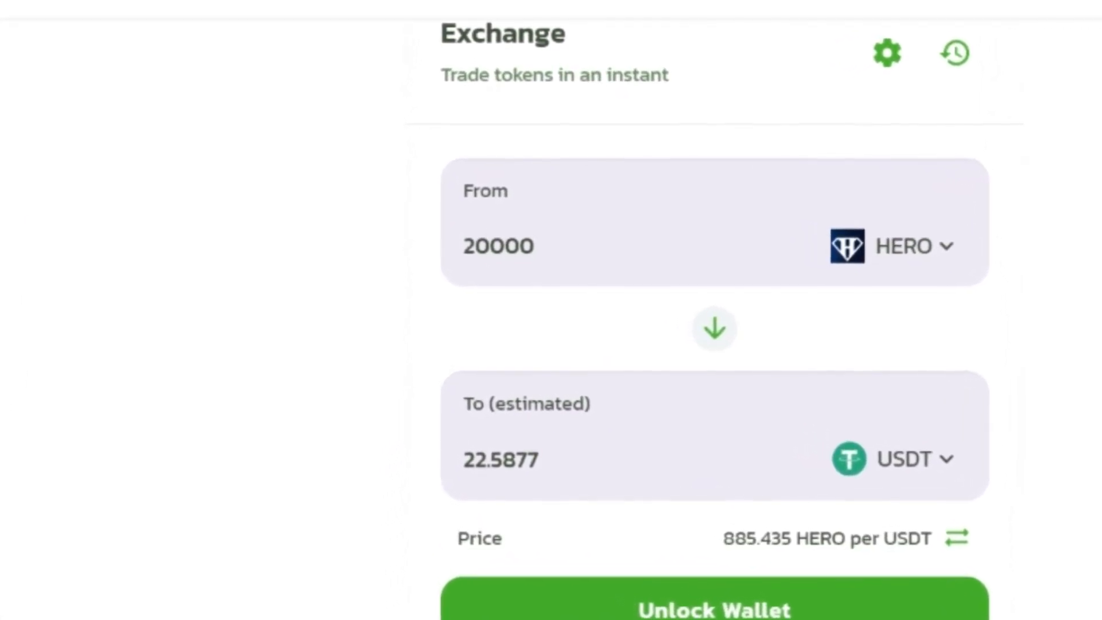
{"action": "left_click", "coordinate": [497, 242]}
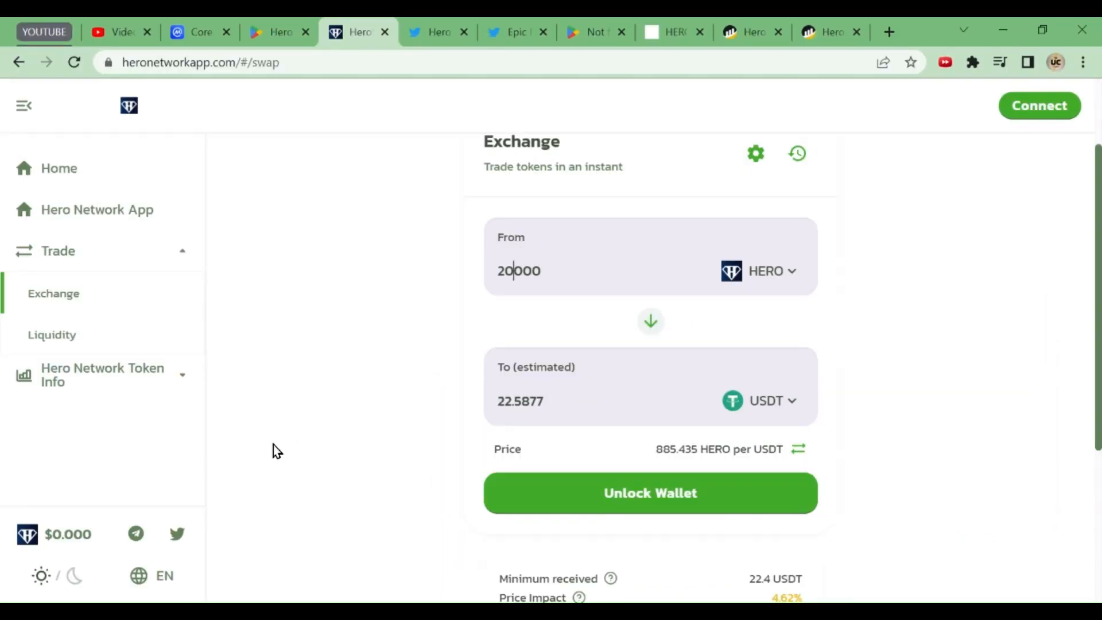
{"action": "mouse_move", "coordinate": [285, 458]}
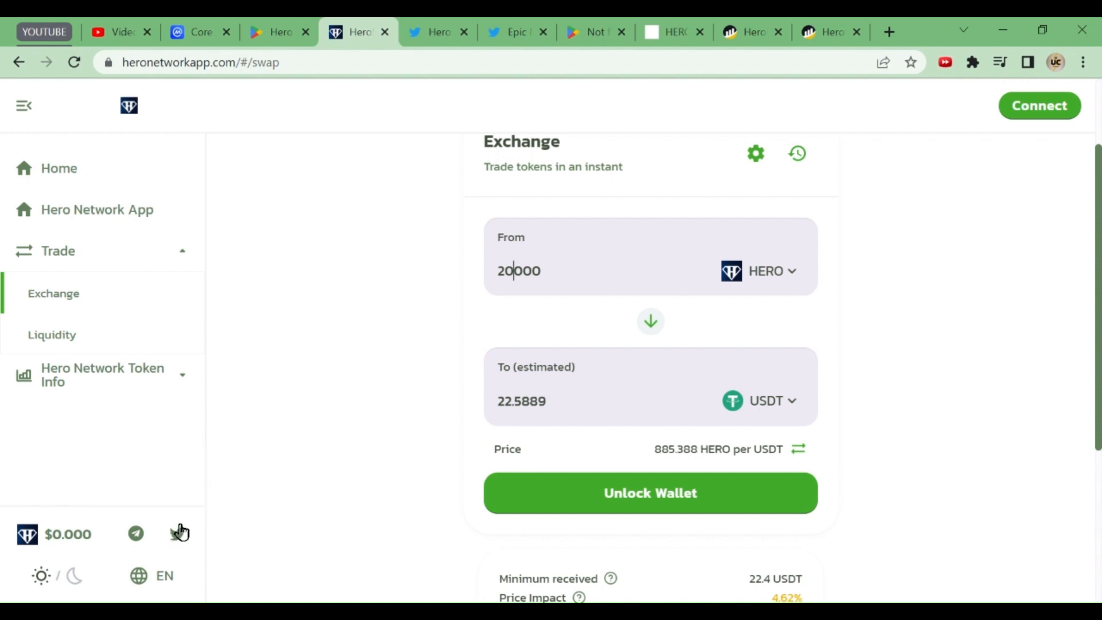
{"action": "mouse_move", "coordinate": [438, 62]}
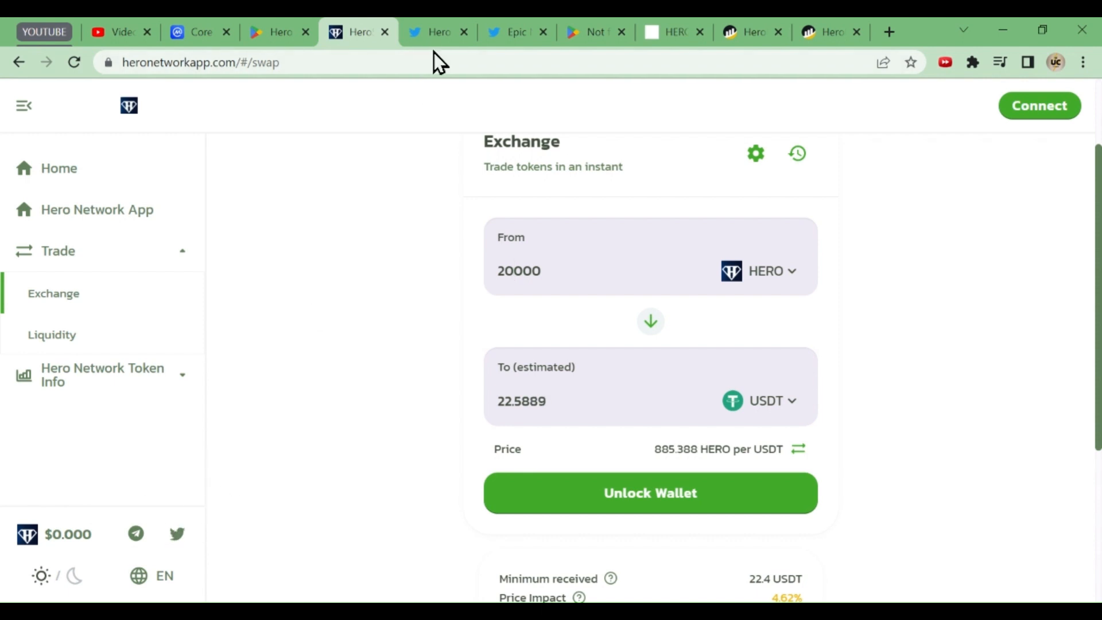
Step: Highlight the May 2023 join date on Hero Network's Twitter profile (0 tweets, 686 followers)
{"action": "left_click", "coordinate": [435, 31]}
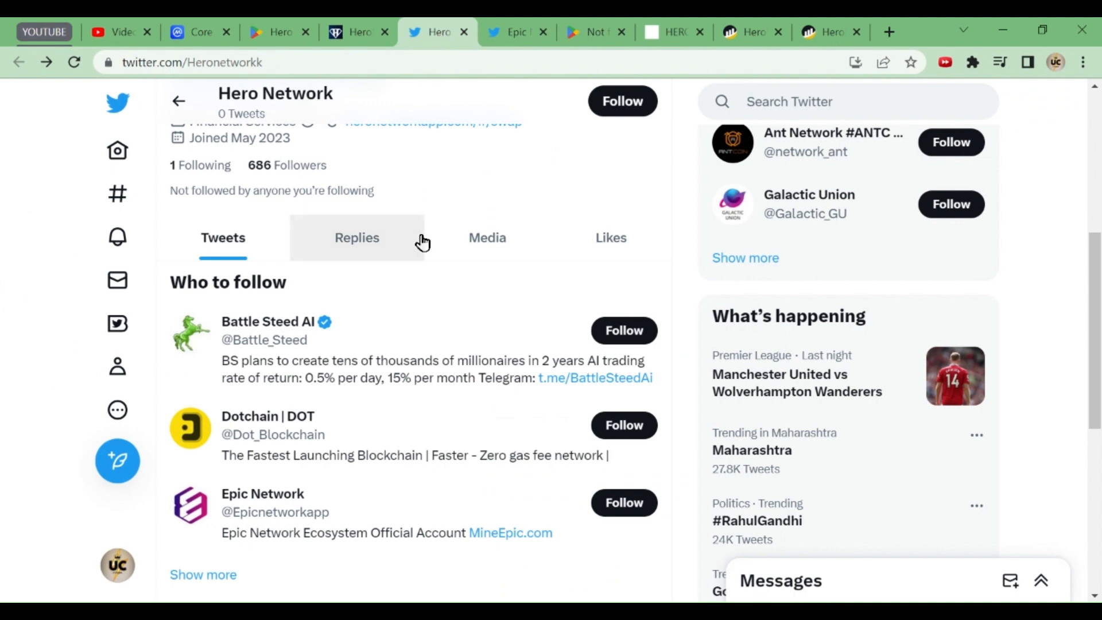
{"action": "scroll", "scroll_direction": "up", "scroll_amount": 3}
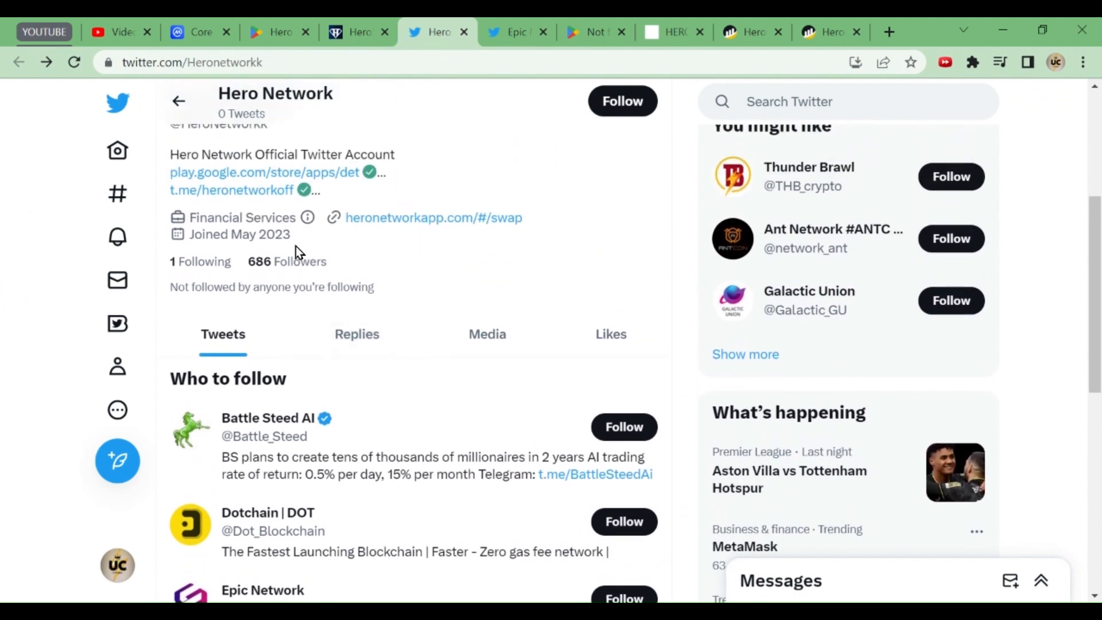
{"action": "double_click", "coordinate": [259, 234]}
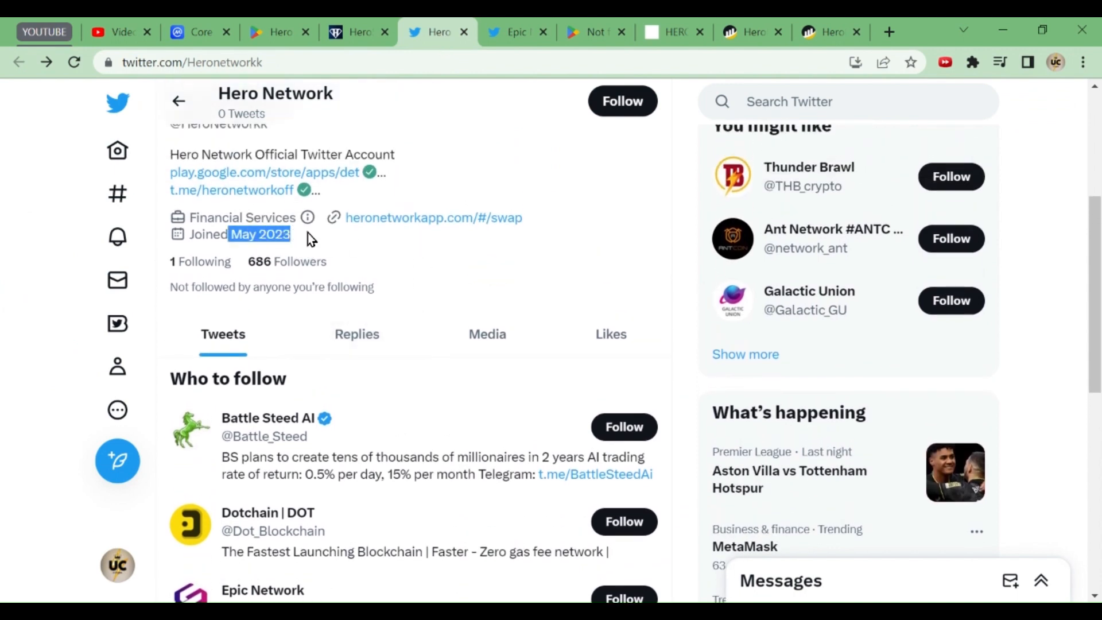
{"action": "mouse_move", "coordinate": [331, 237]}
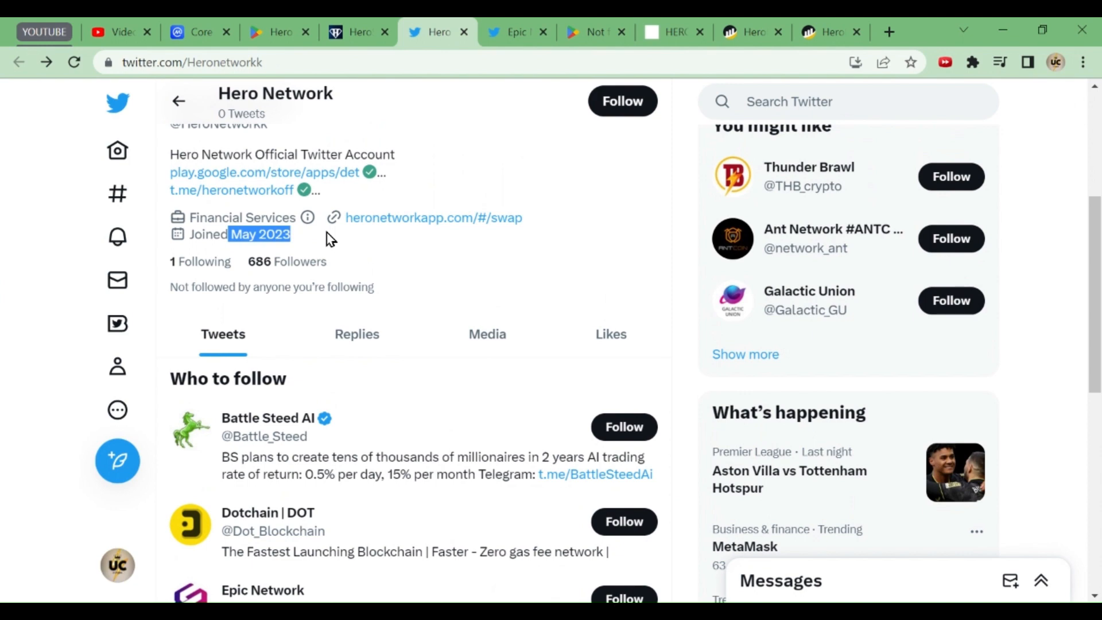
{"action": "scroll", "scroll_direction": "up", "scroll_amount": 3}
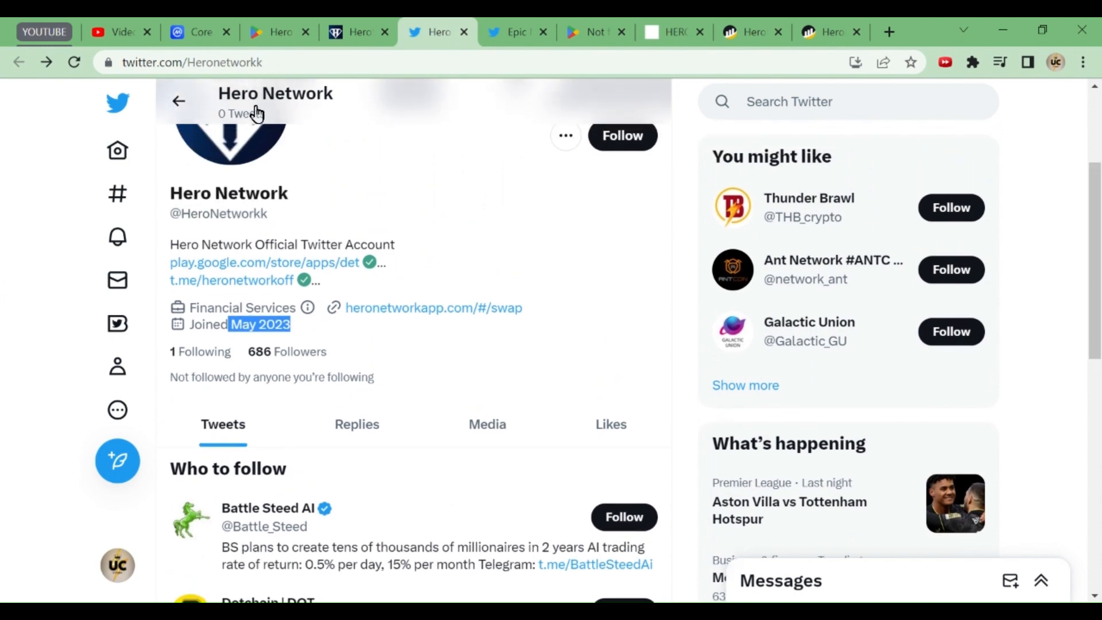
{"action": "mouse_move", "coordinate": [482, 356]}
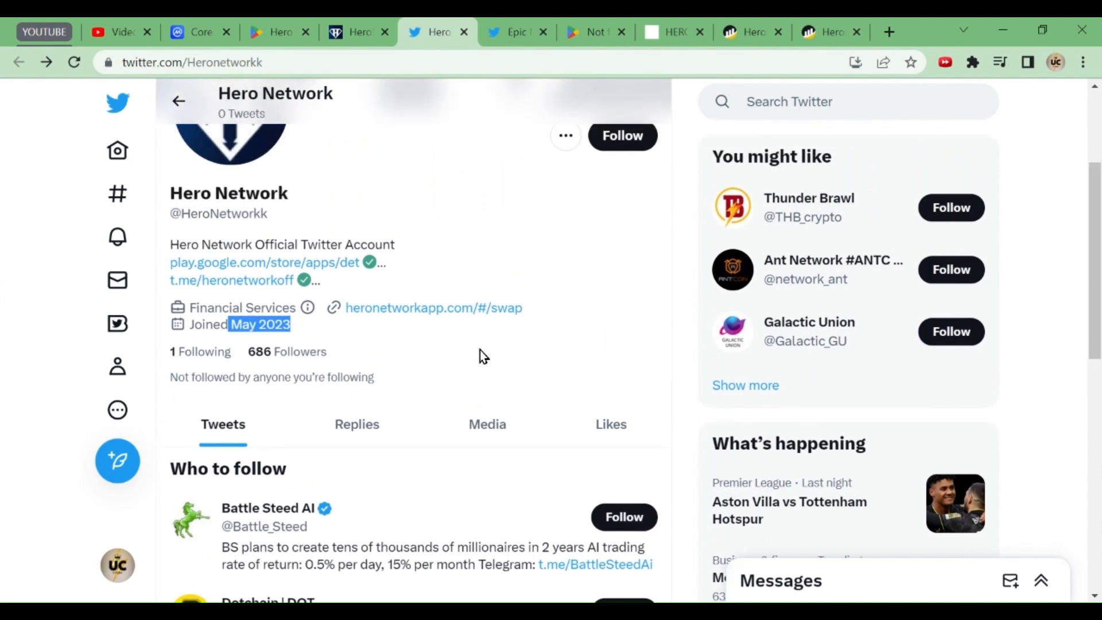
{"action": "scroll", "scroll_direction": "down", "scroll_amount": 3}
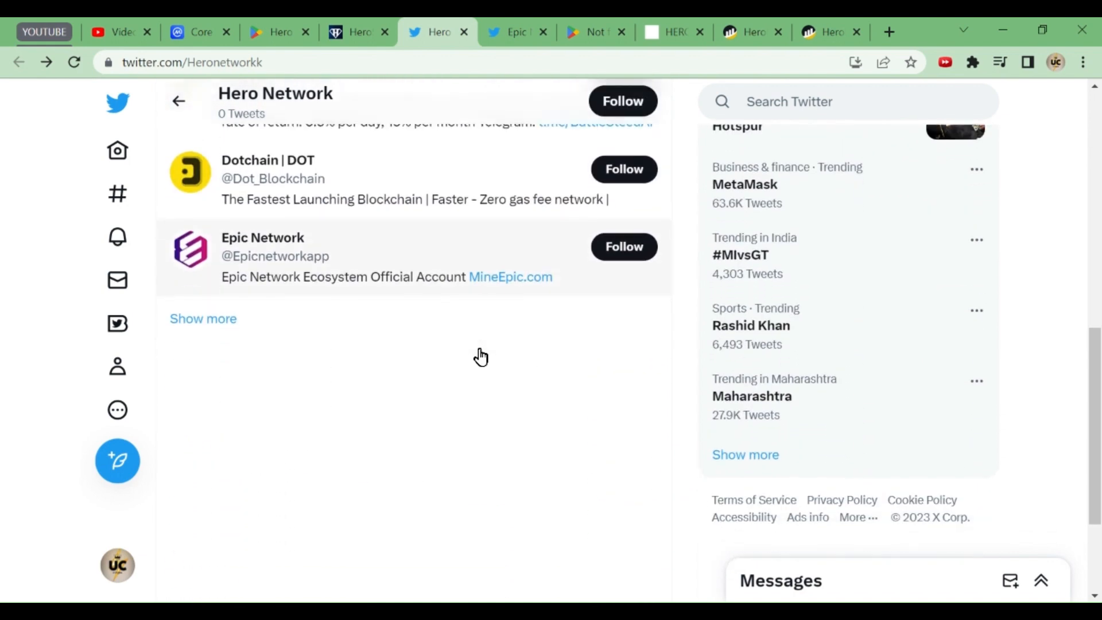
{"action": "scroll", "scroll_direction": "up", "scroll_amount": 3}
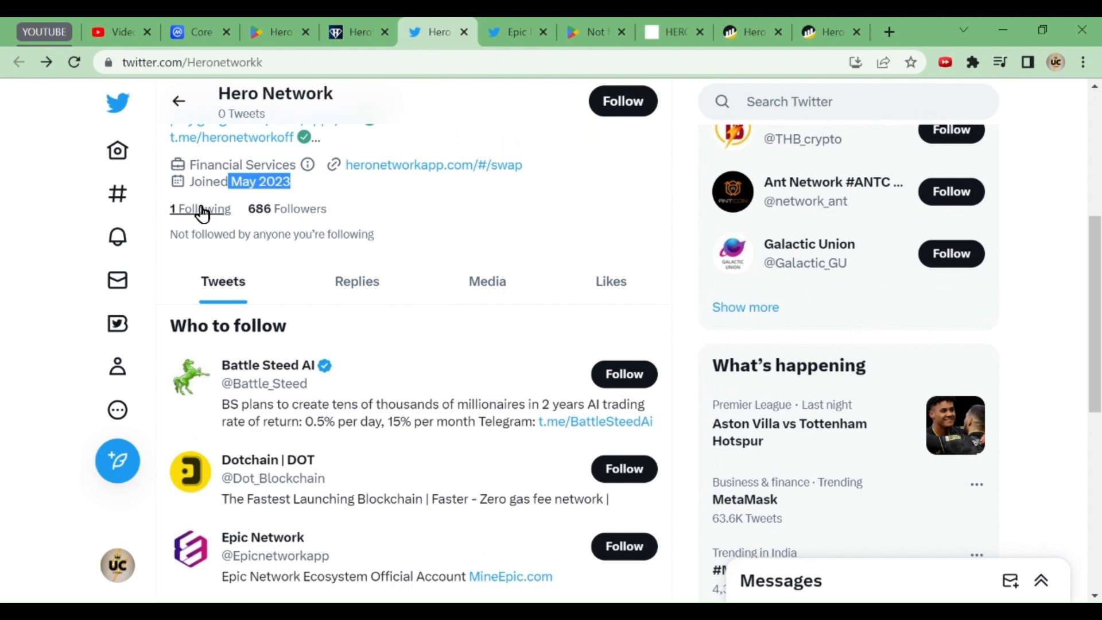
Step: Open Hero Network's one followed account, Epic Network, browse its tweets and its missing Play page
{"action": "left_click", "coordinate": [199, 209]}
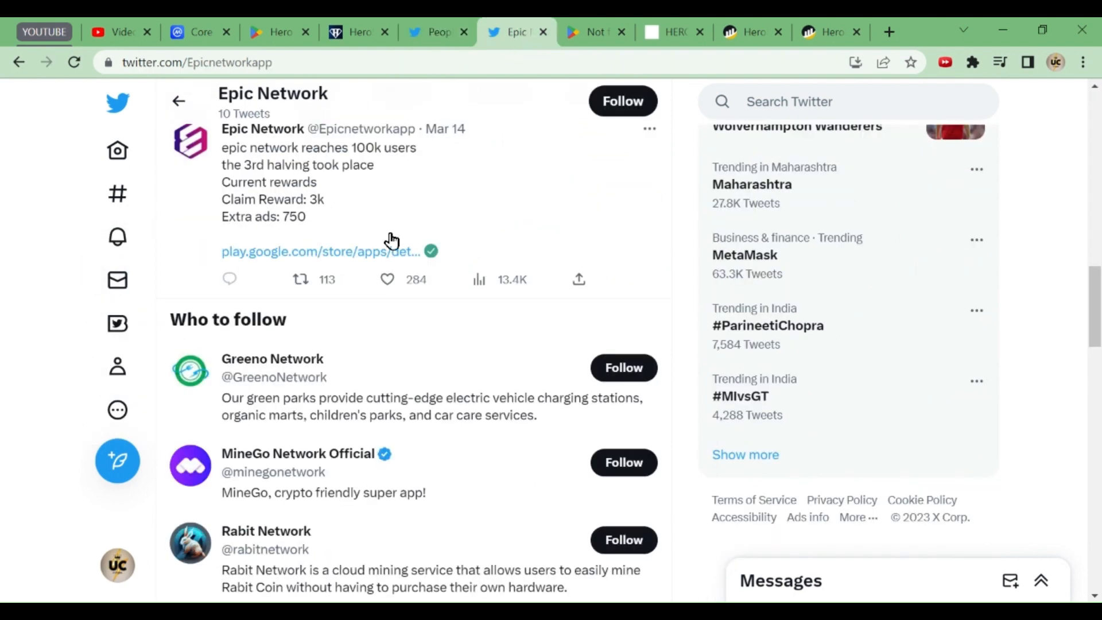
{"action": "scroll", "scroll_direction": "up", "scroll_amount": 3}
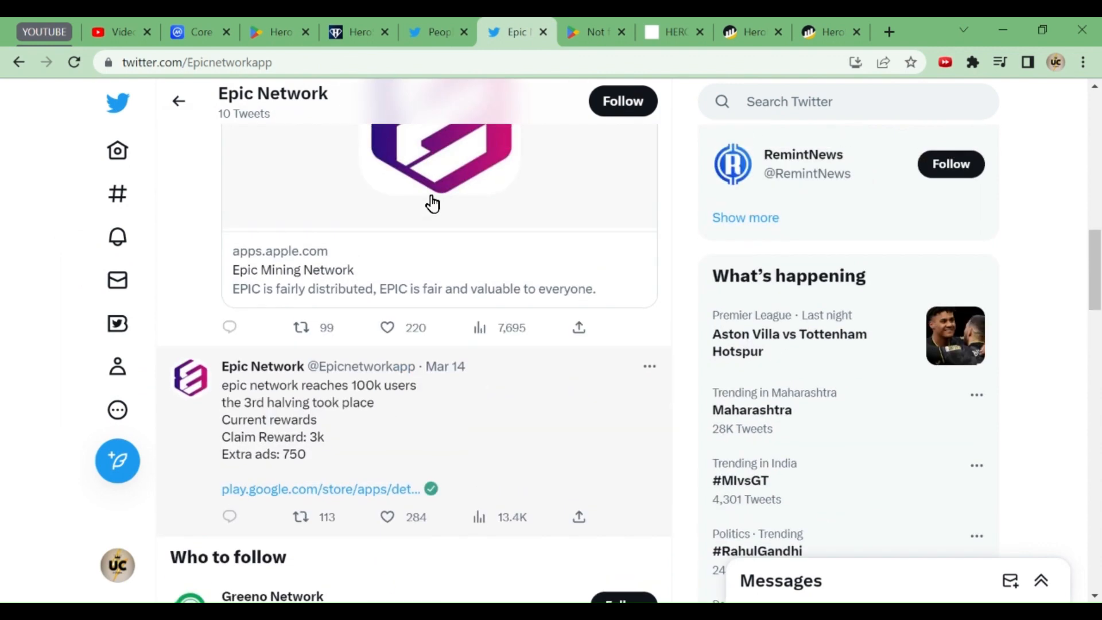
{"action": "scroll", "scroll_direction": "up", "scroll_amount": 3}
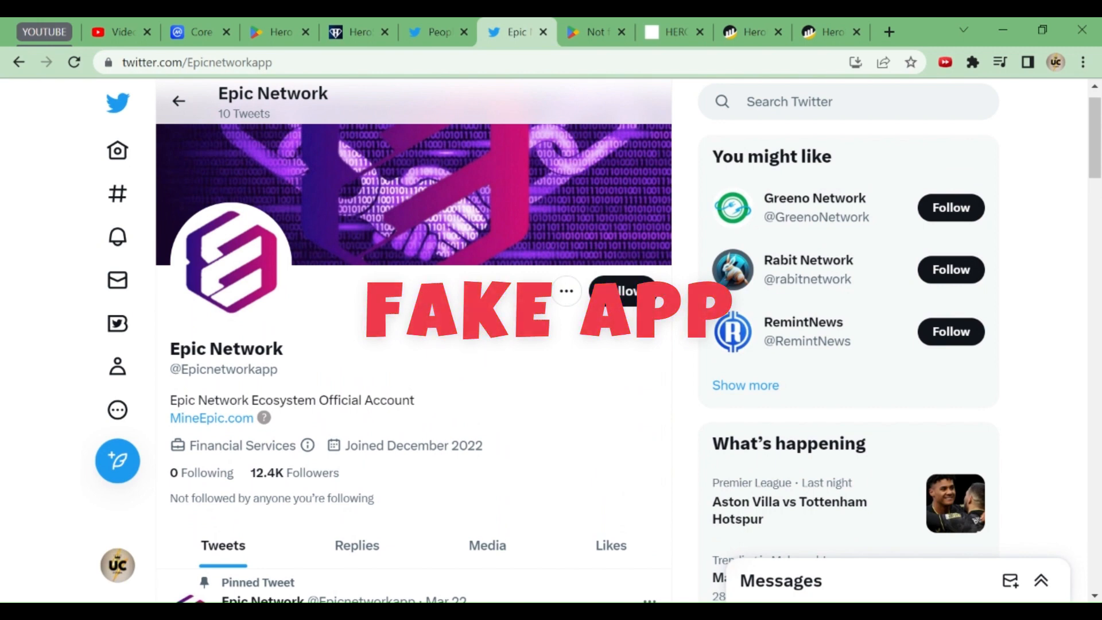
{"action": "scroll", "scroll_direction": "down", "scroll_amount": 3}
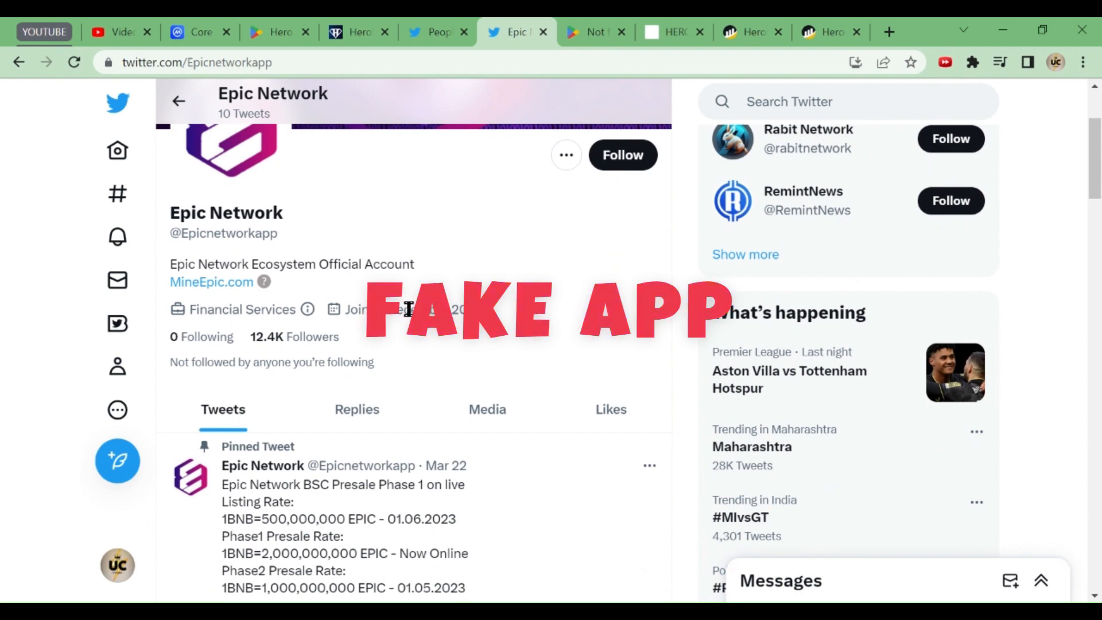
{"action": "mouse_move", "coordinate": [502, 319]}
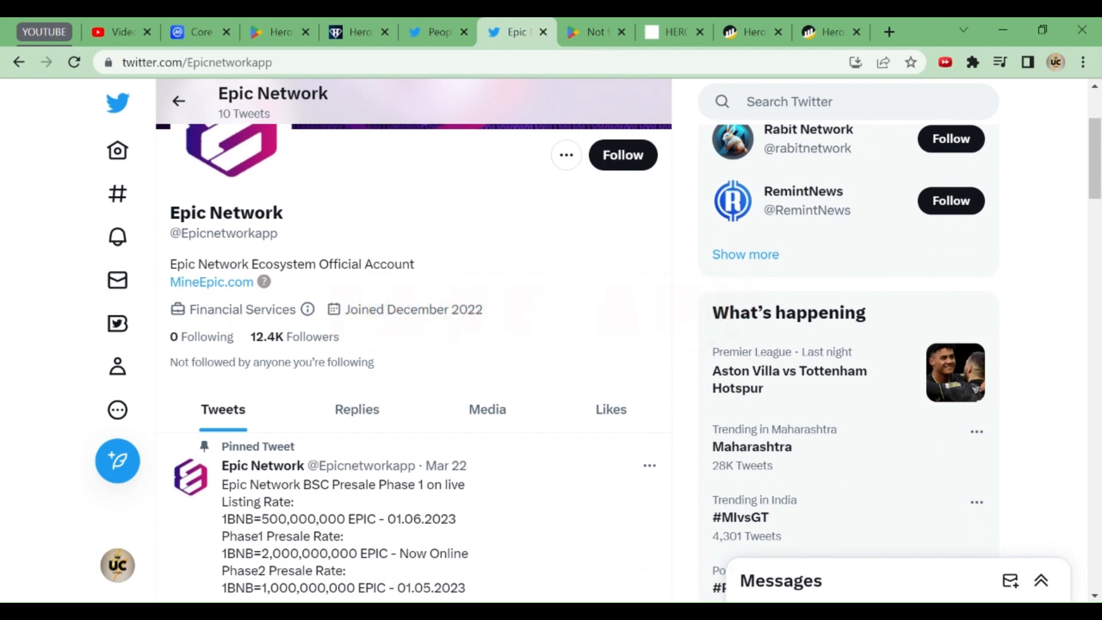
{"action": "scroll", "scroll_direction": "down", "scroll_amount": 3}
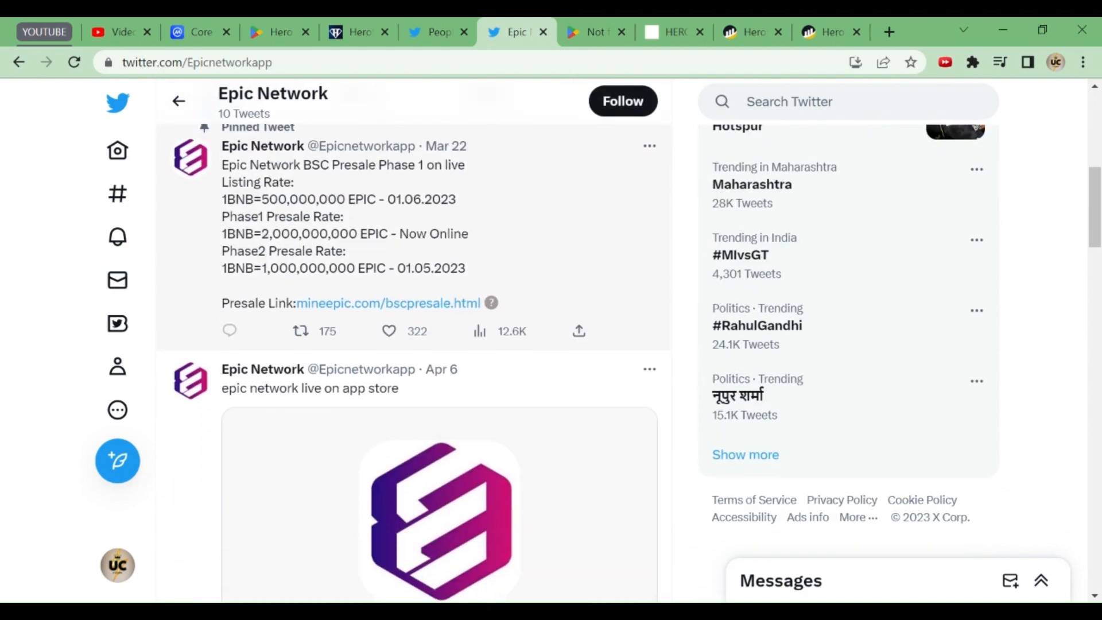
{"action": "scroll", "scroll_direction": "down", "scroll_amount": 3}
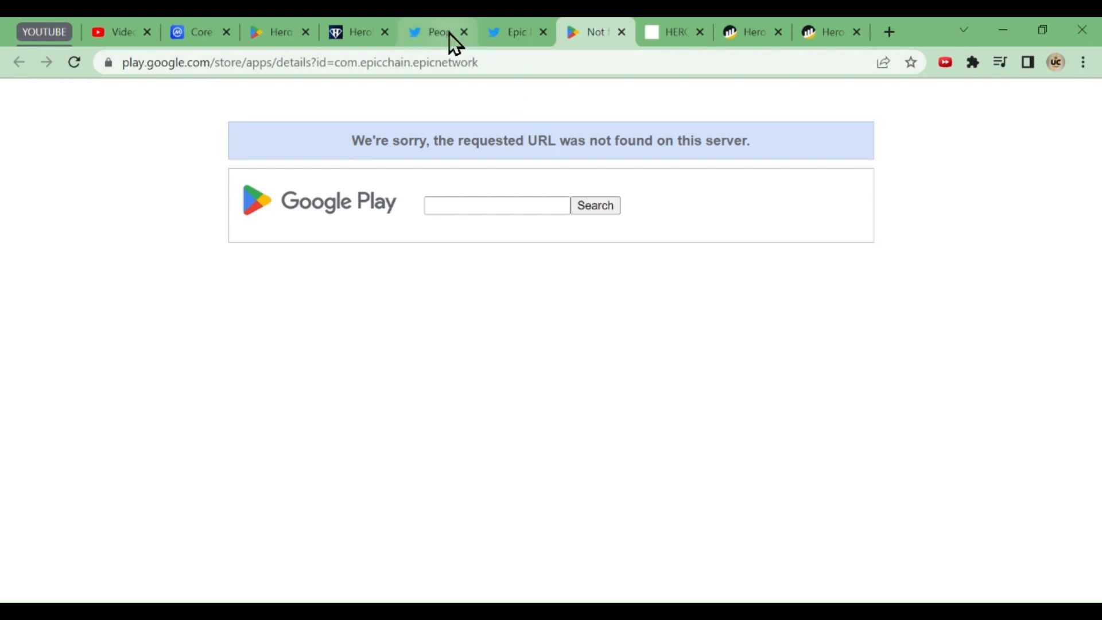
Step: Review the Hero Network roadmap, highlighting the HeroSwap release, then return to its Twitter profile
{"action": "left_click", "coordinate": [436, 31]}
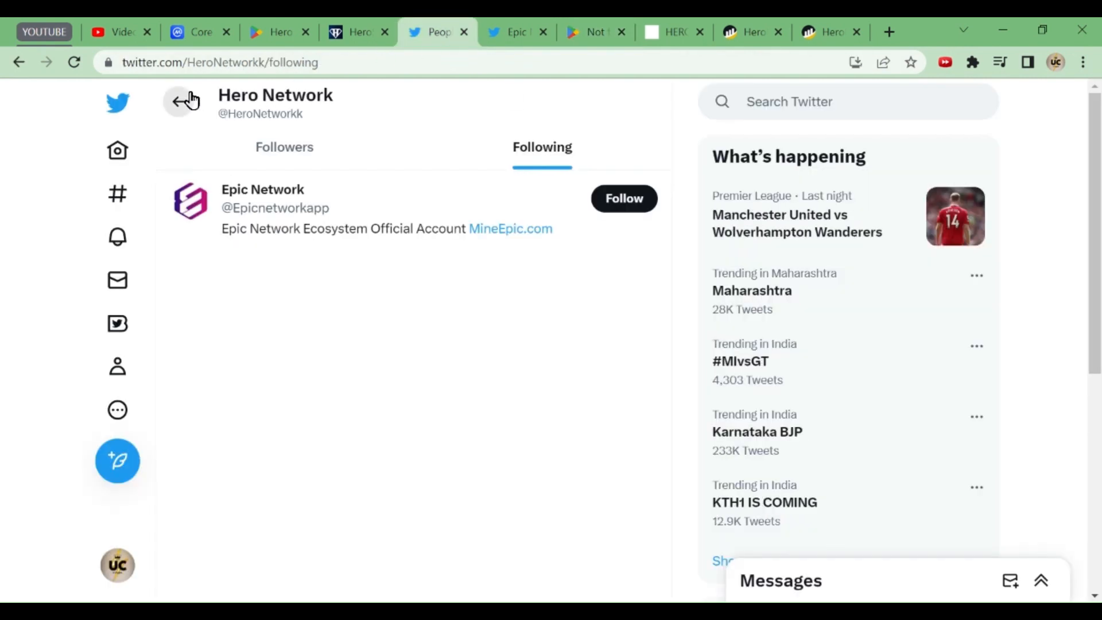
{"action": "left_click", "coordinate": [183, 101]}
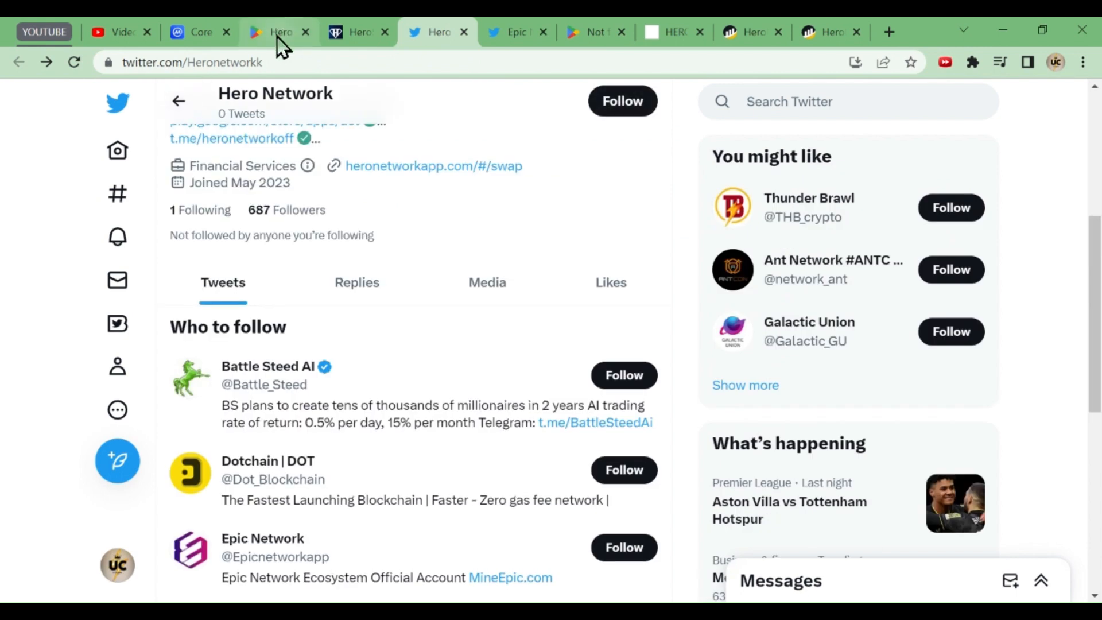
{"action": "left_click", "coordinate": [276, 31]}
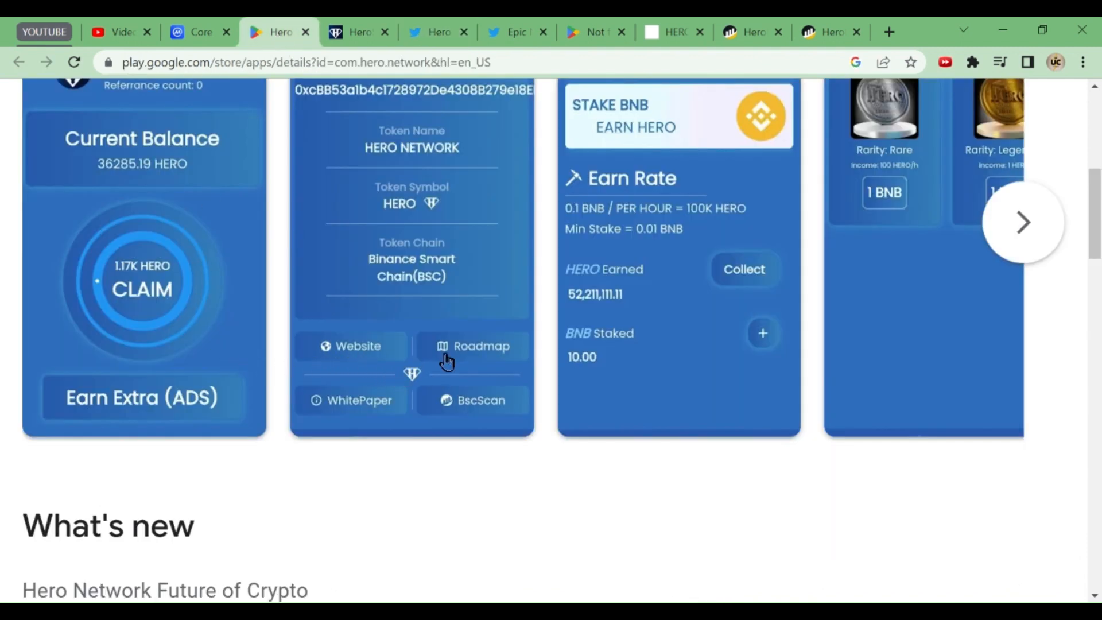
{"action": "left_click", "coordinate": [473, 345]}
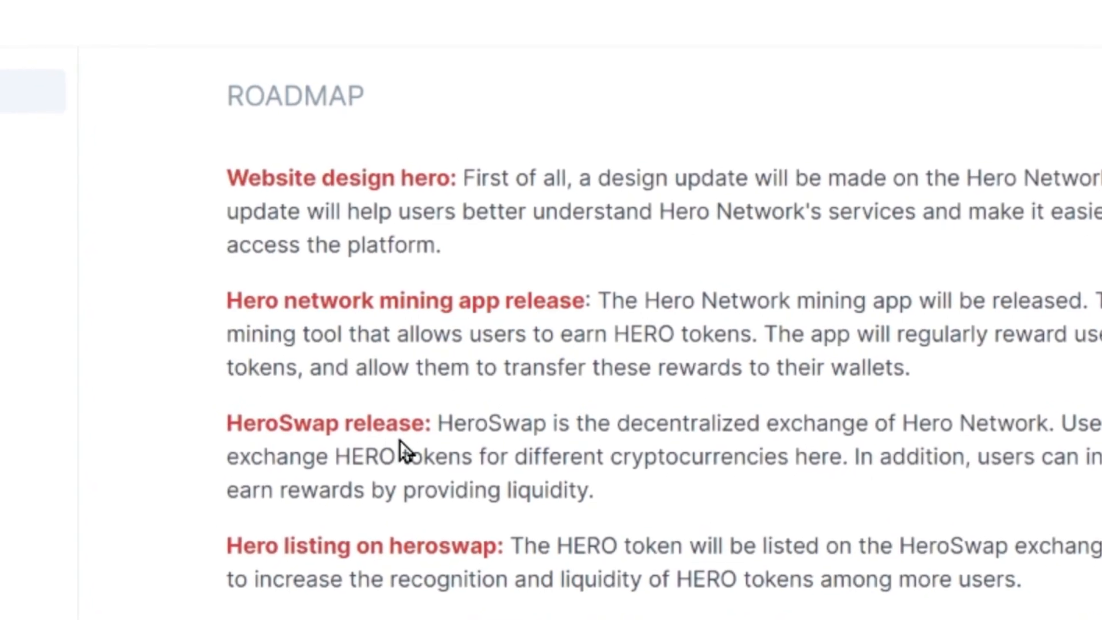
{"action": "double_click", "coordinate": [317, 422]}
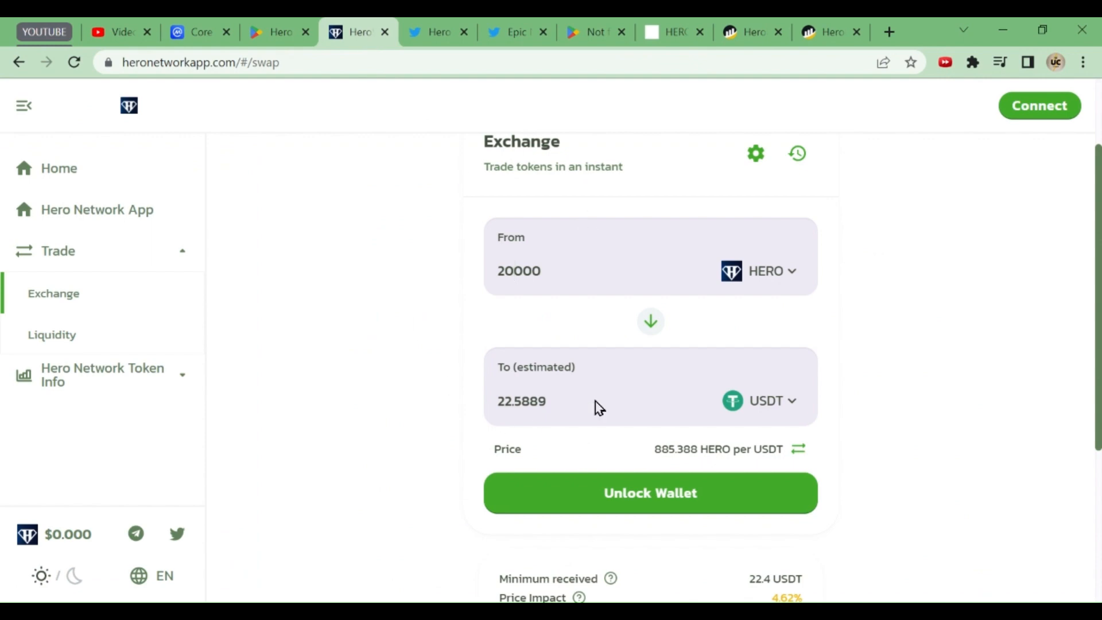
{"action": "left_click", "coordinate": [435, 32]}
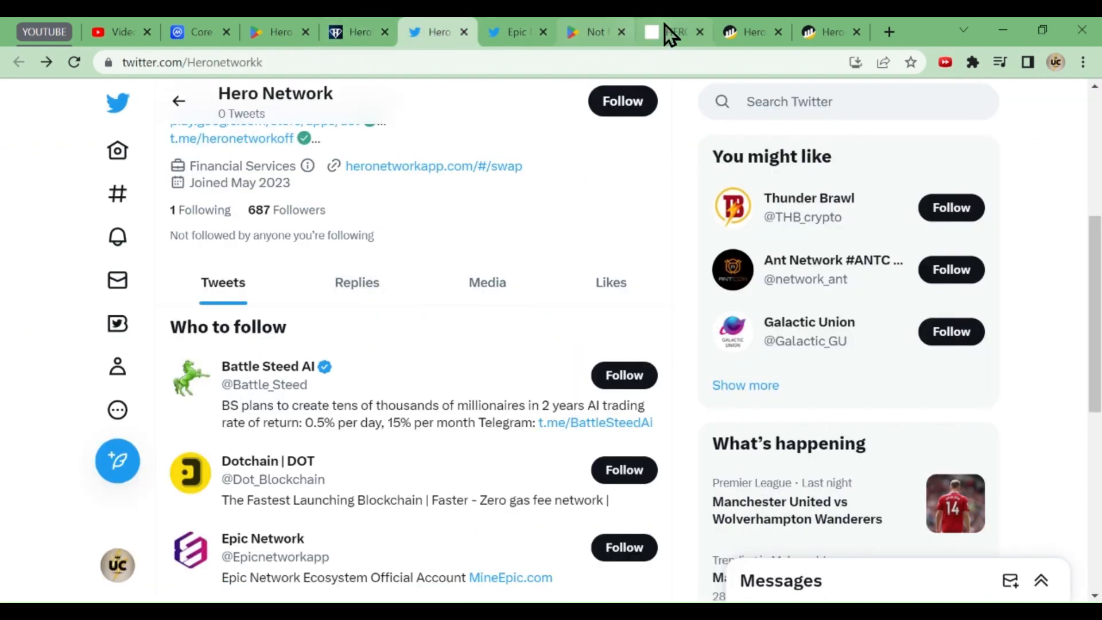
Step: Show the HERO token's oldest BscScan transfer: the 2,000,000,000-token mint 19 days ago
{"action": "left_click", "coordinate": [671, 32]}
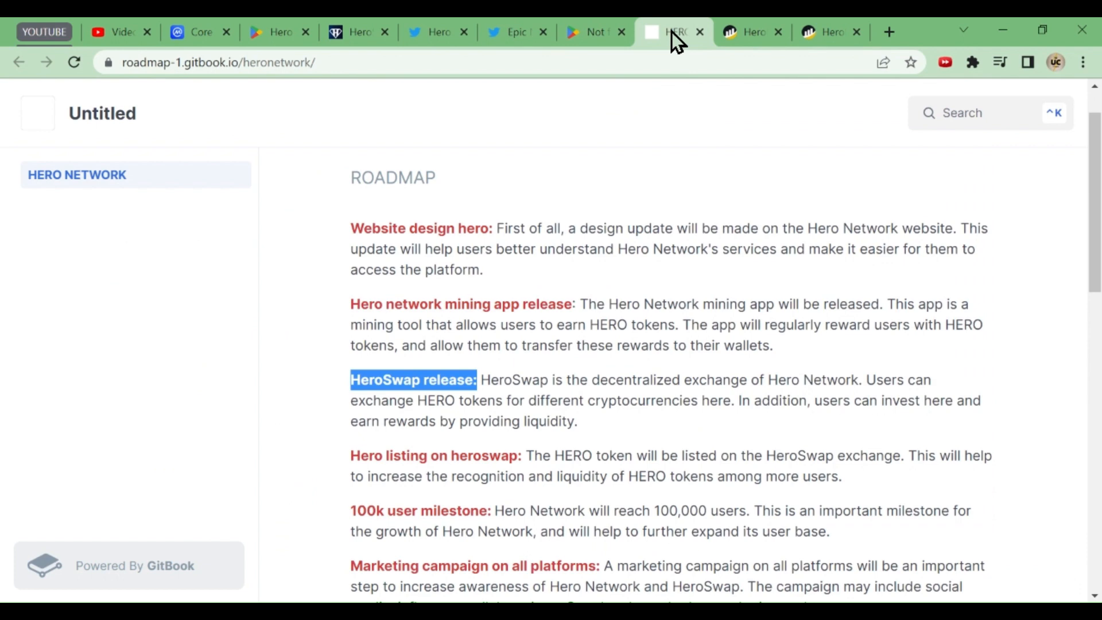
{"action": "left_click", "coordinate": [750, 31]}
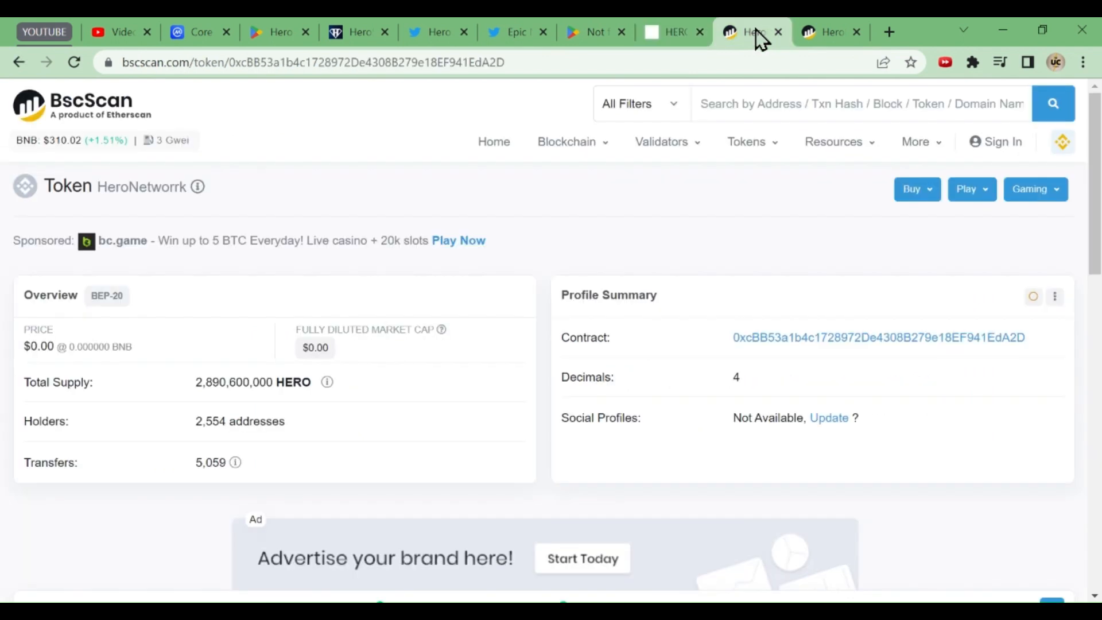
{"action": "mouse_move", "coordinate": [673, 342]}
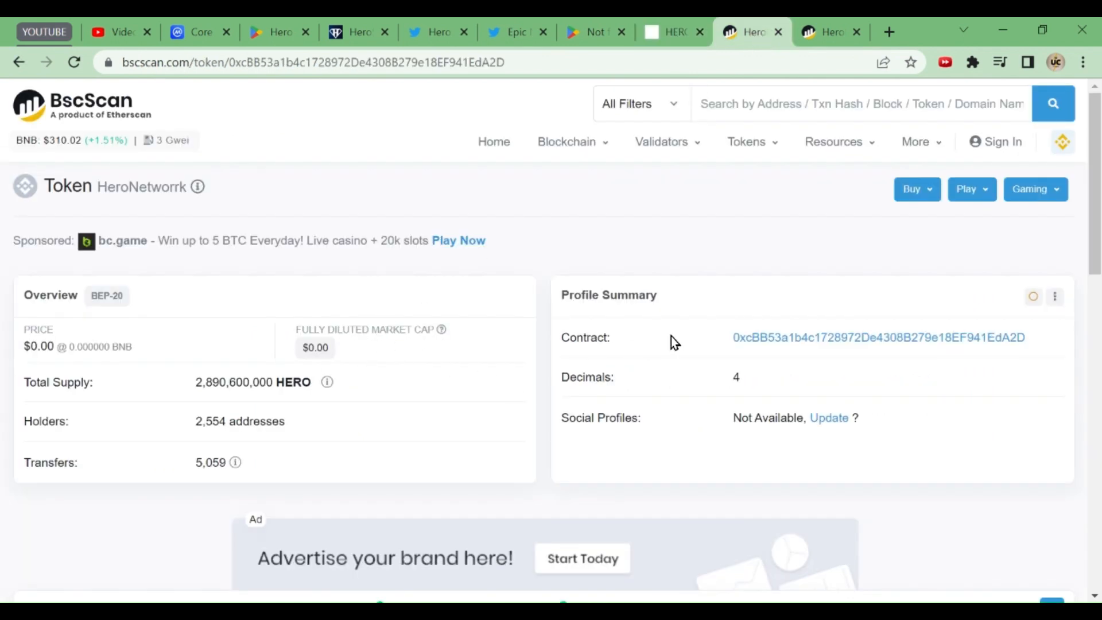
{"action": "mouse_move", "coordinate": [100, 343]}
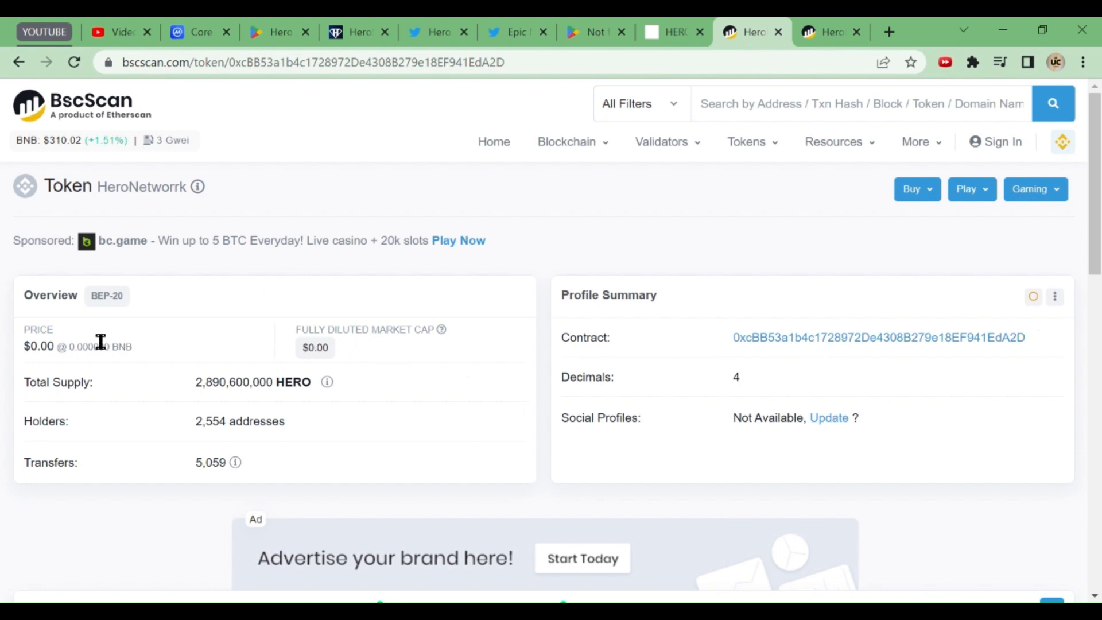
{"action": "mouse_move", "coordinate": [447, 411]}
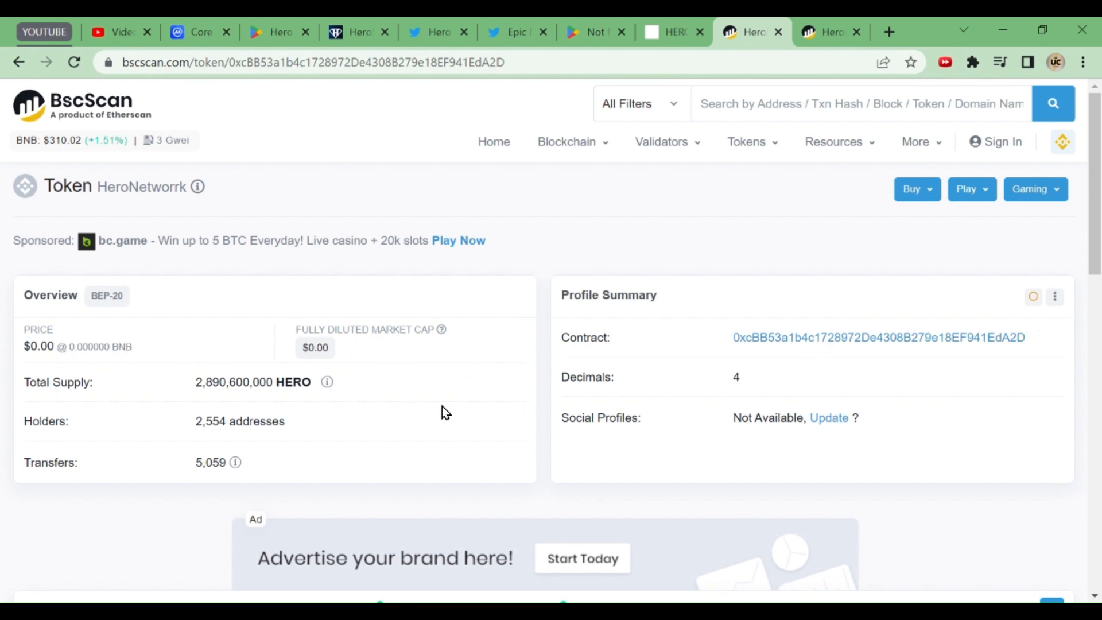
{"action": "mouse_move", "coordinate": [446, 412]}
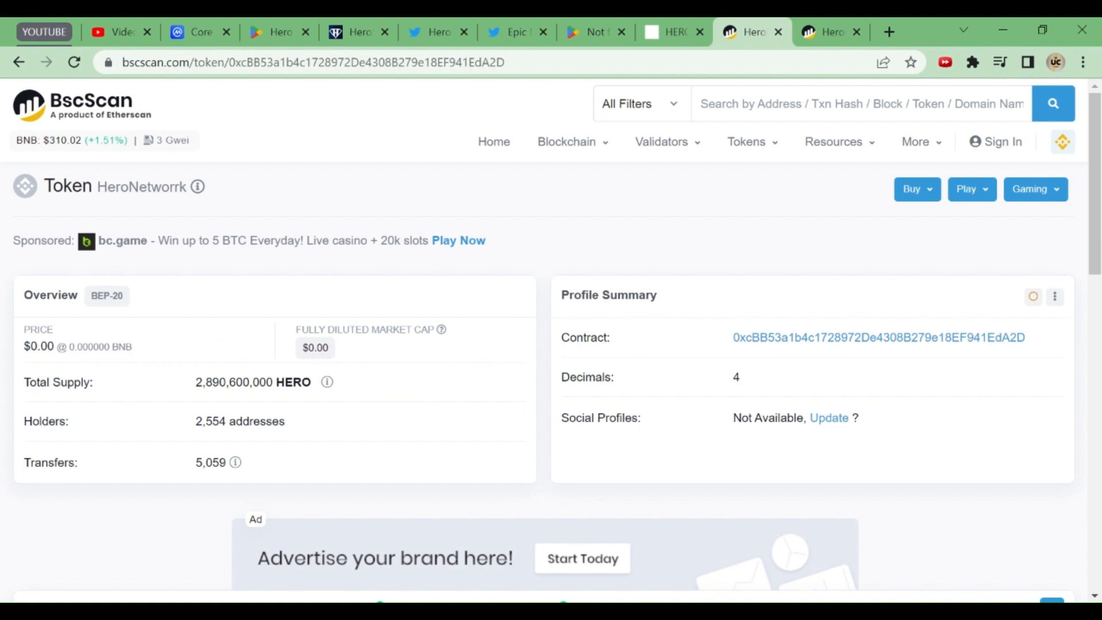
{"action": "mouse_move", "coordinate": [644, 422]}
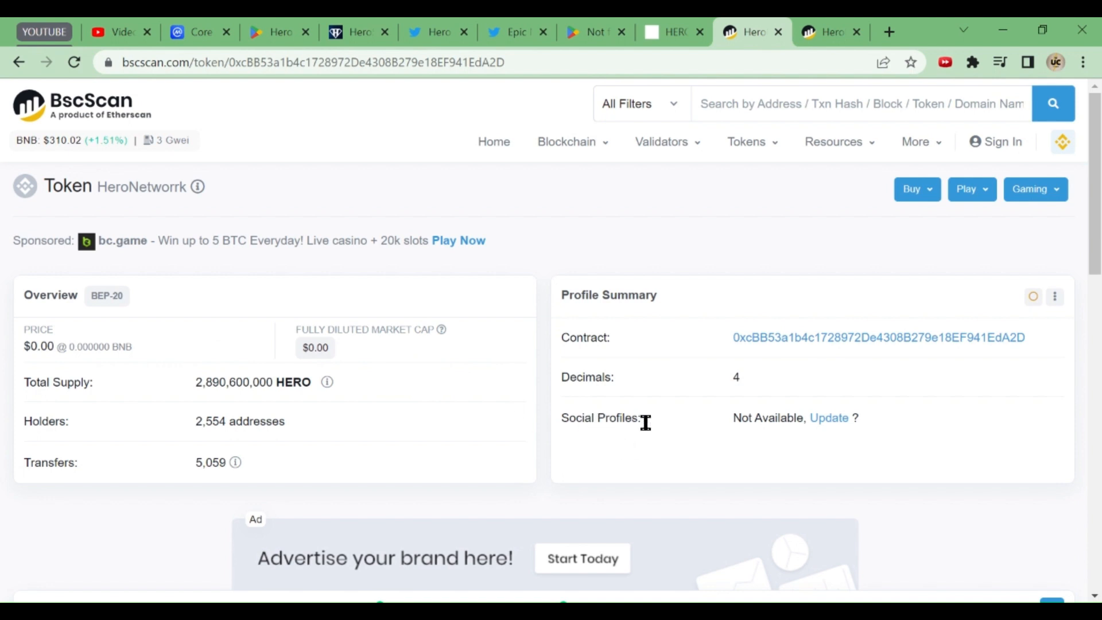
{"action": "mouse_move", "coordinate": [885, 431]}
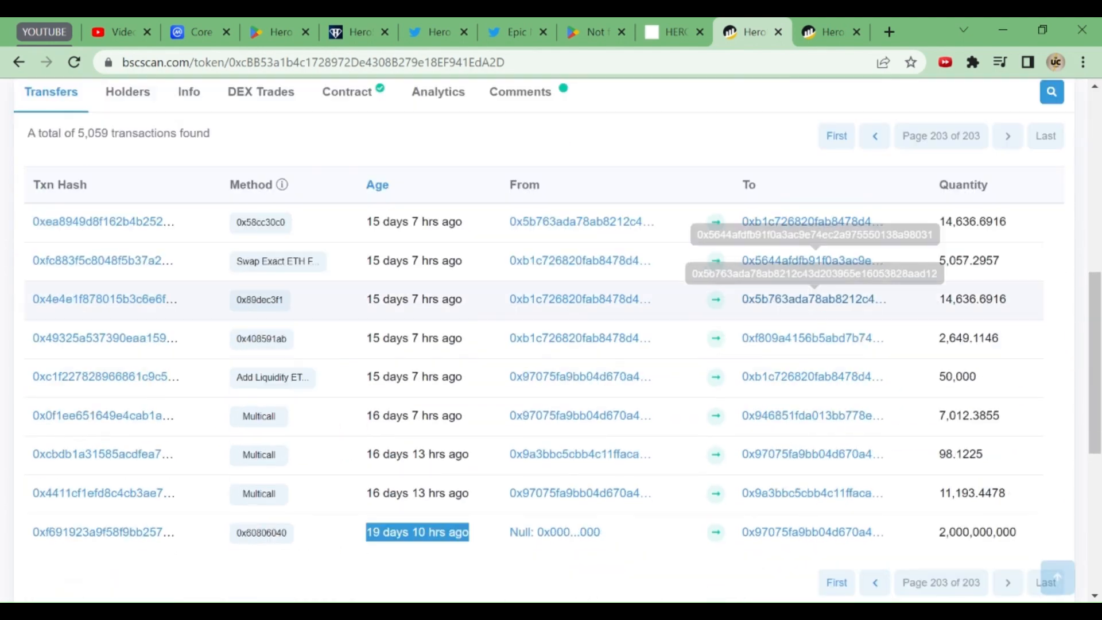
{"action": "scroll", "scroll_direction": "down", "scroll_amount": 3}
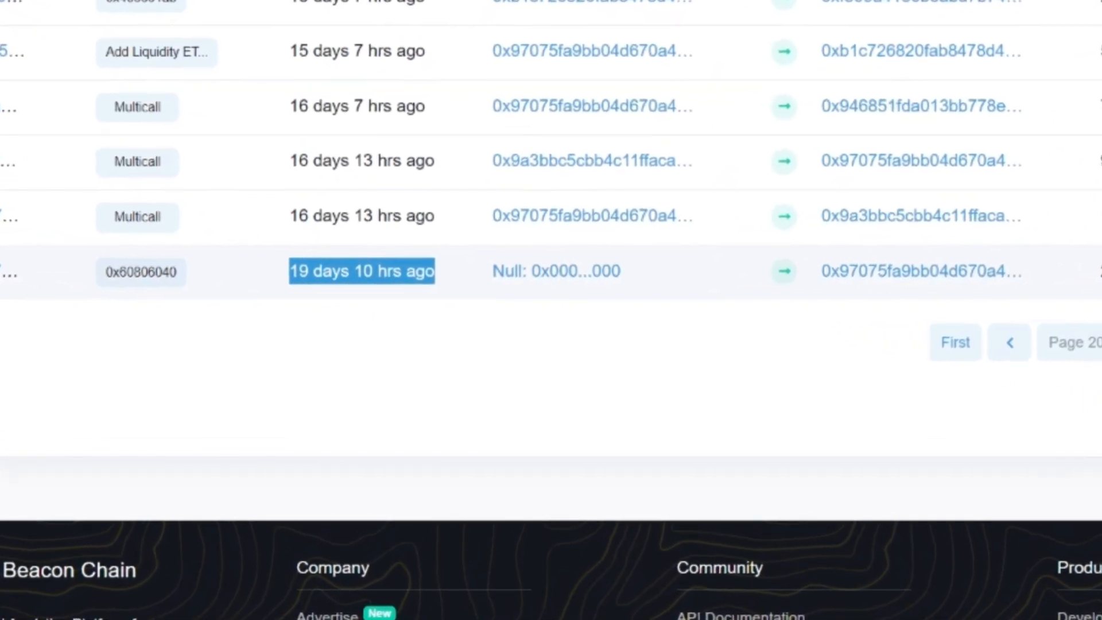
Step: Read the HERO token's BscScan comments about frozen withdrawals and missing transactions
{"action": "left_click", "coordinate": [829, 32]}
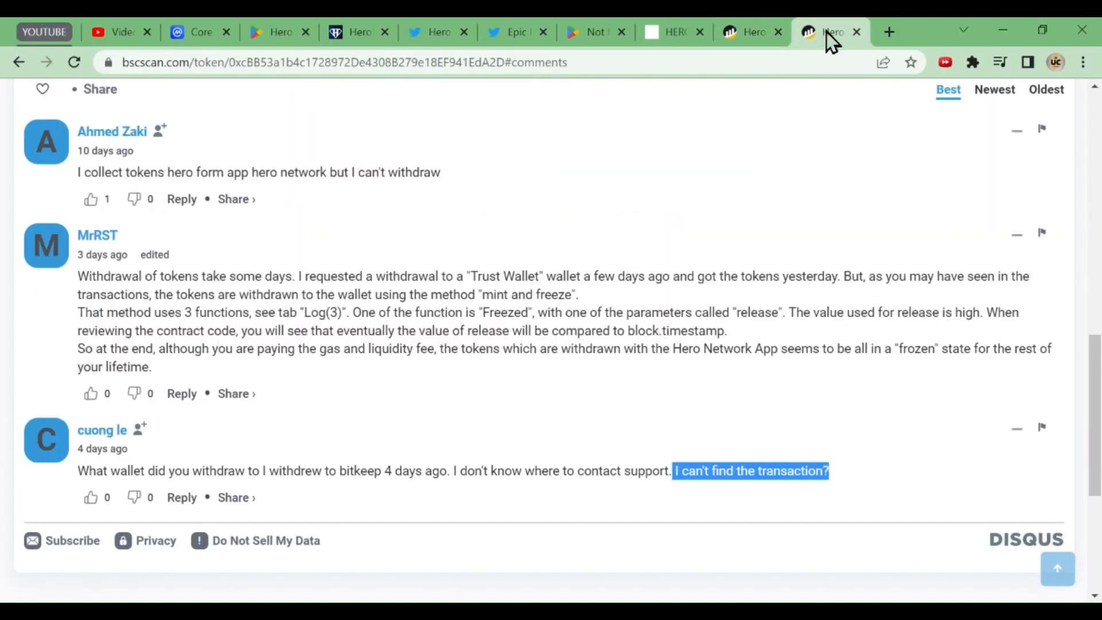
{"action": "scroll", "scroll_direction": "up", "scroll_amount": 3}
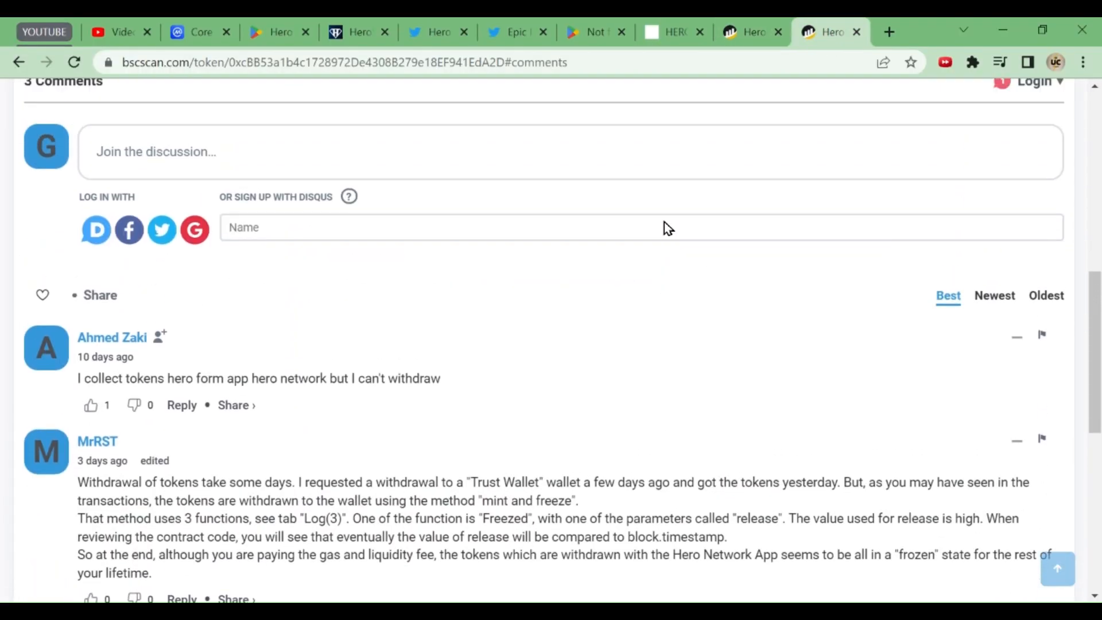
{"action": "scroll", "scroll_direction": "up", "scroll_amount": 3}
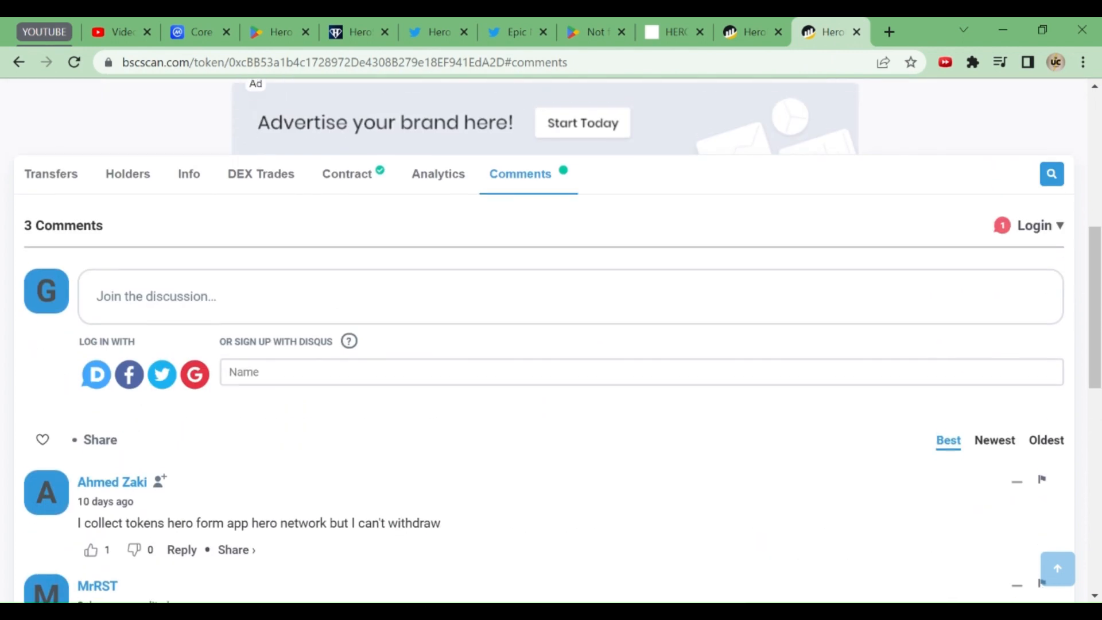
{"action": "scroll", "scroll_direction": "down", "scroll_amount": 3}
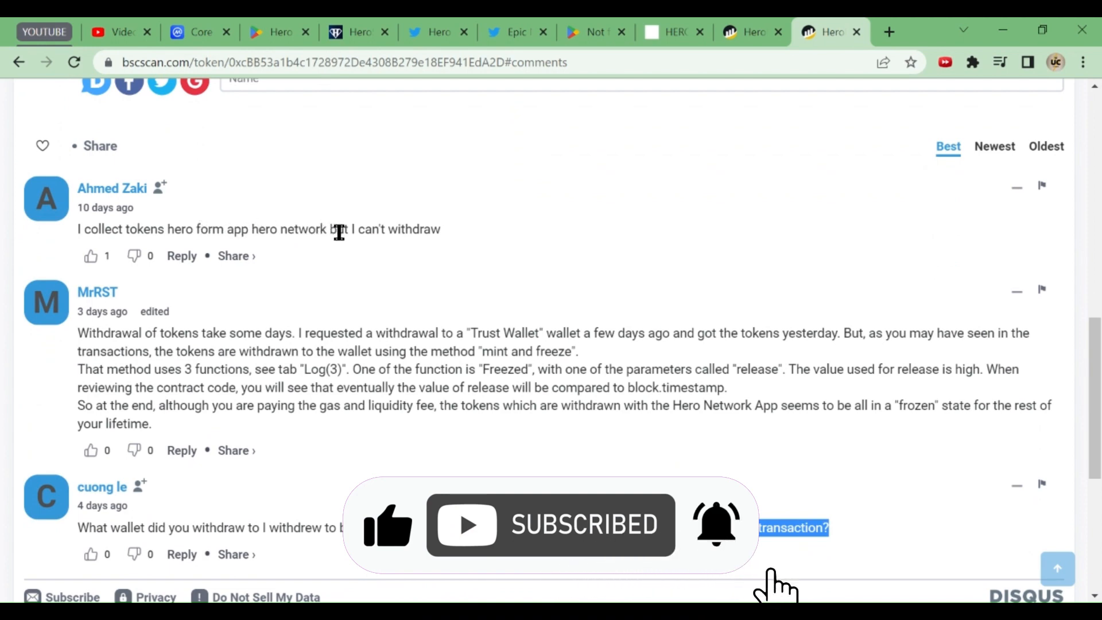
{"action": "scroll", "scroll_direction": "down", "scroll_amount": 3}
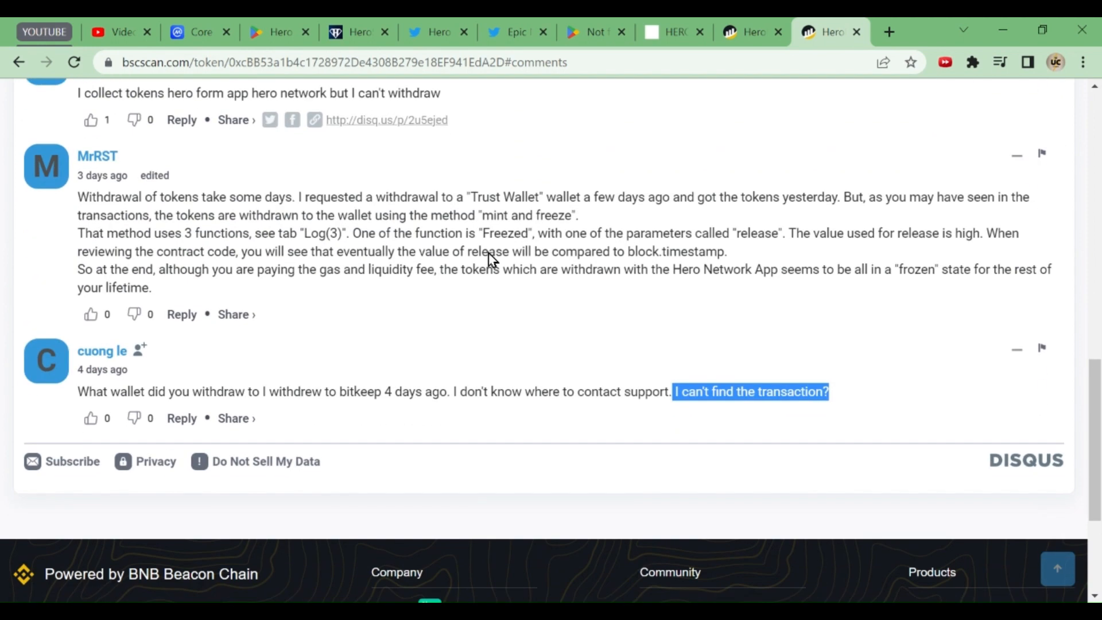
{"action": "mouse_move", "coordinate": [526, 218]}
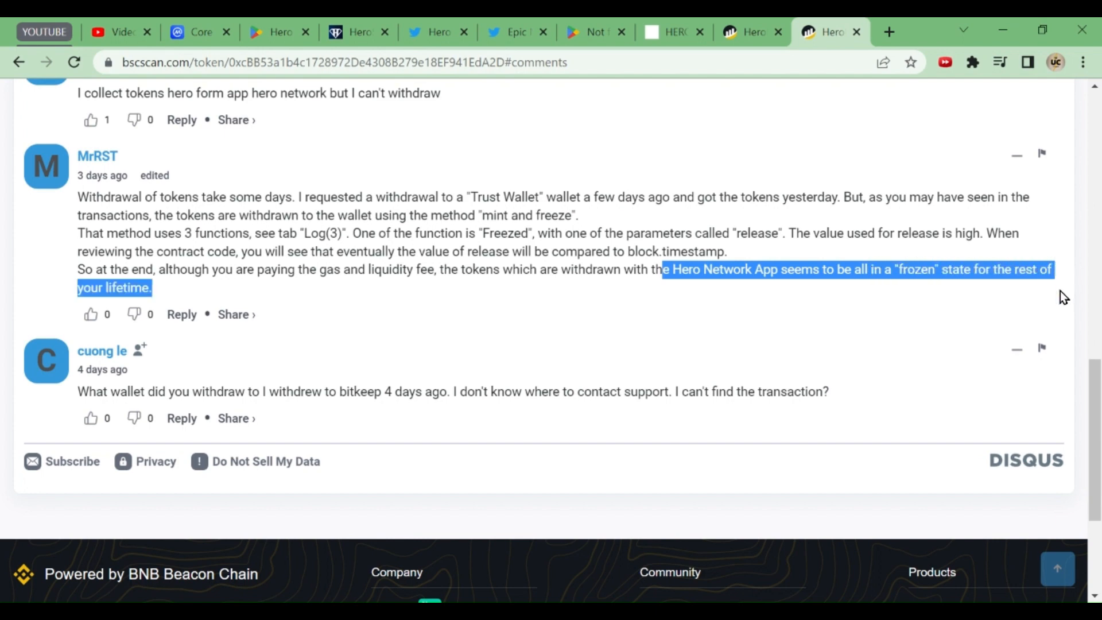
{"action": "mouse_move", "coordinate": [223, 439]}
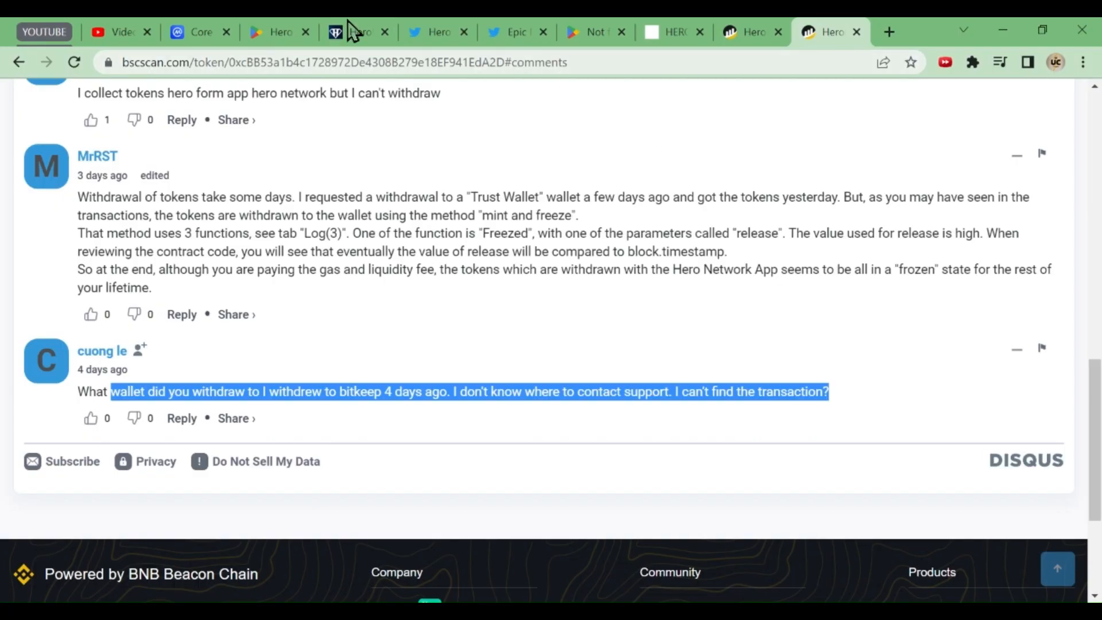
Step: Read Hero Network's one-star Play reviews, marking 'totally scam app', then scroll back to the top
{"action": "left_click", "coordinate": [277, 31]}
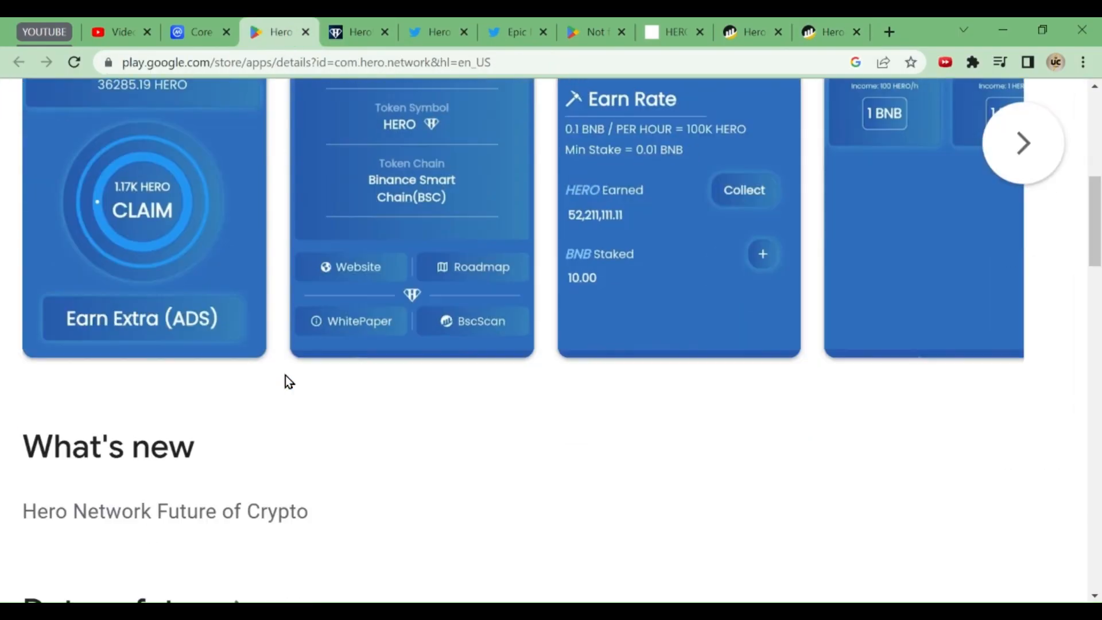
{"action": "scroll", "scroll_direction": "down", "scroll_amount": 3}
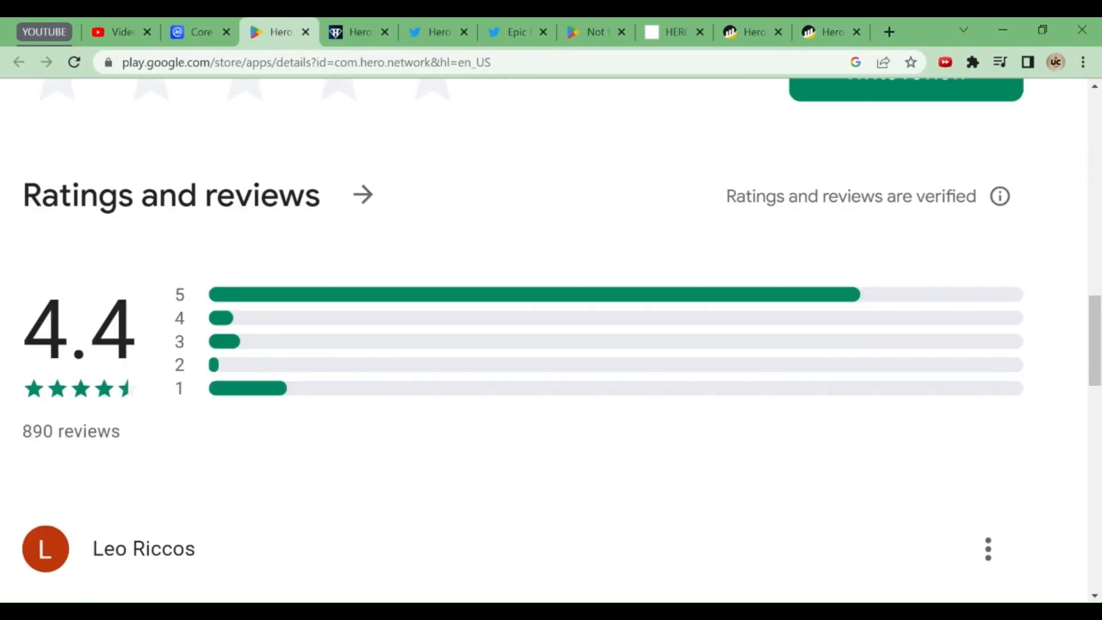
{"action": "scroll", "scroll_direction": "down", "scroll_amount": 3}
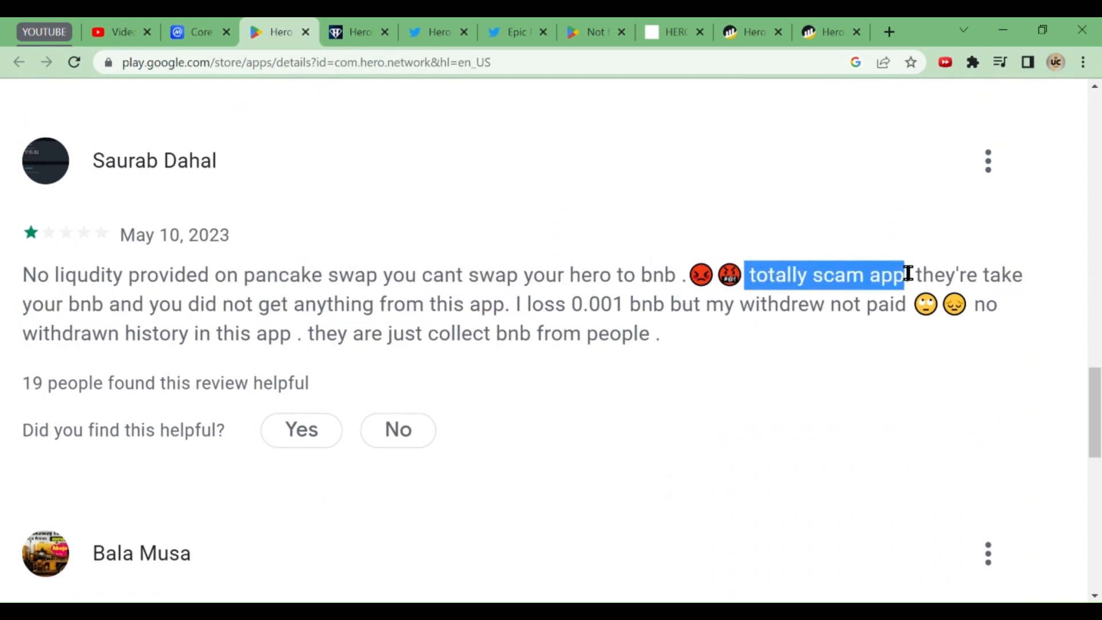
{"action": "left_click", "coordinate": [430, 305]}
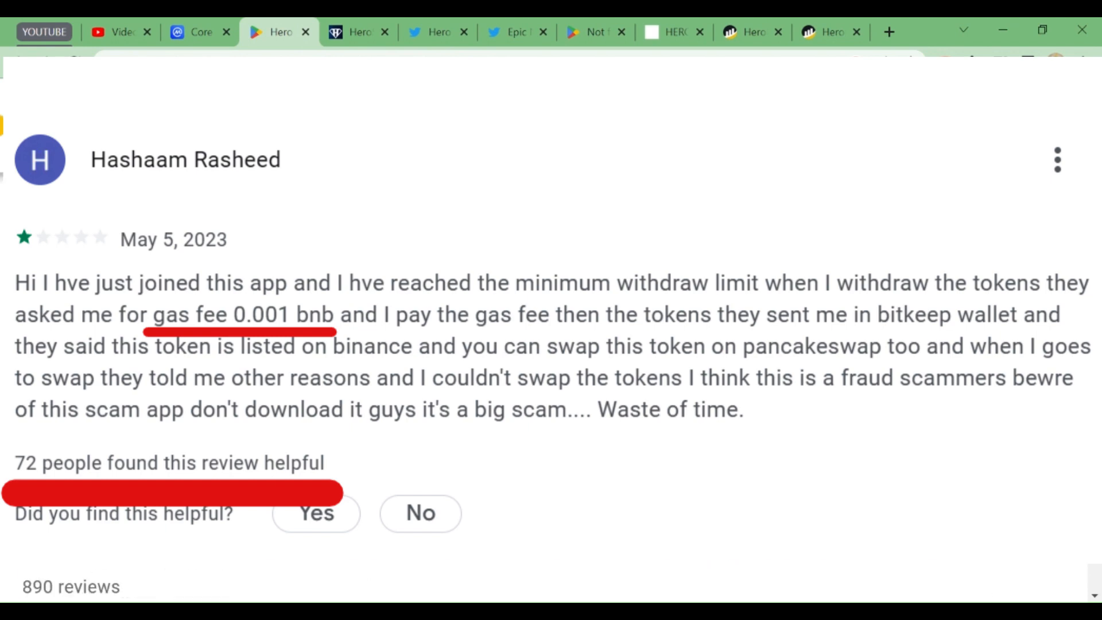
{"action": "scroll", "scroll_direction": "down", "scroll_amount": 3}
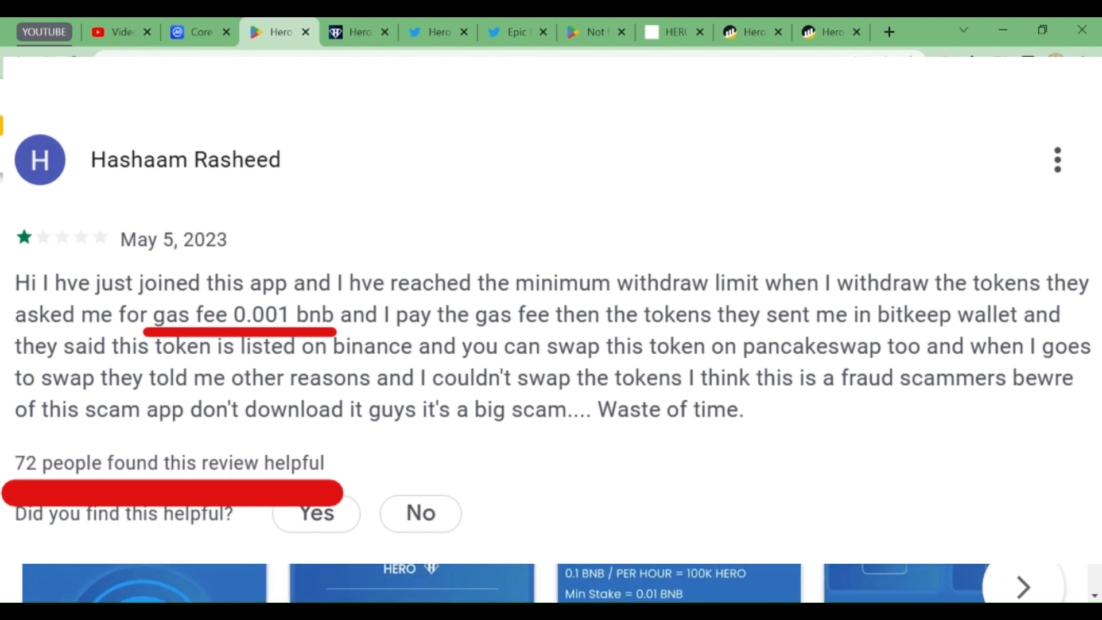
{"action": "scroll", "scroll_direction": "up", "scroll_amount": 3}
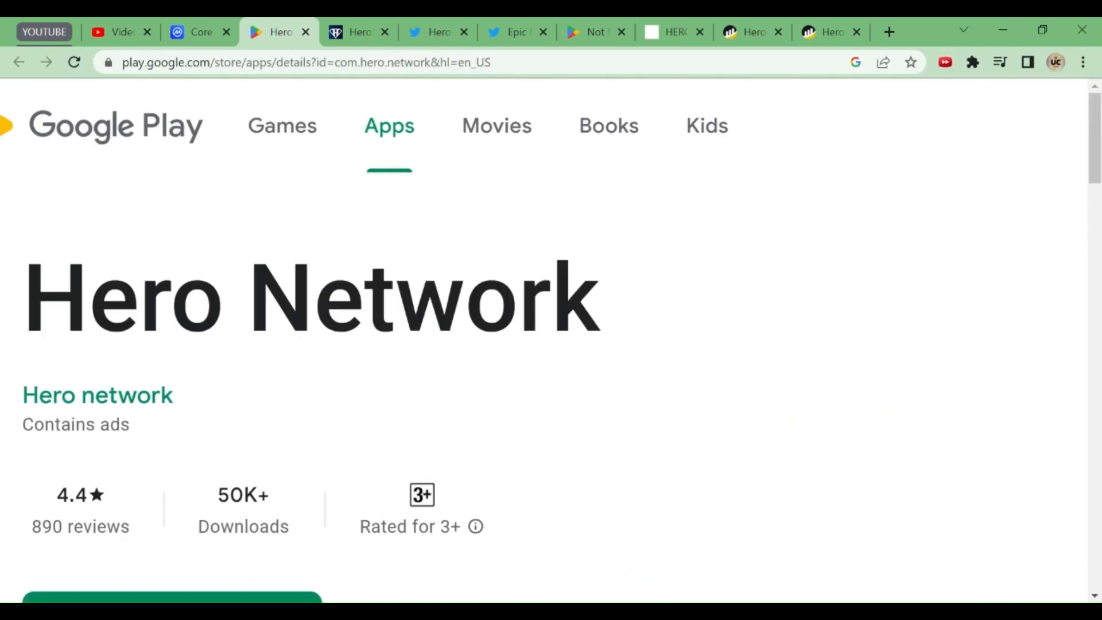
{"action": "scroll", "scroll_direction": "up", "scroll_amount": 3}
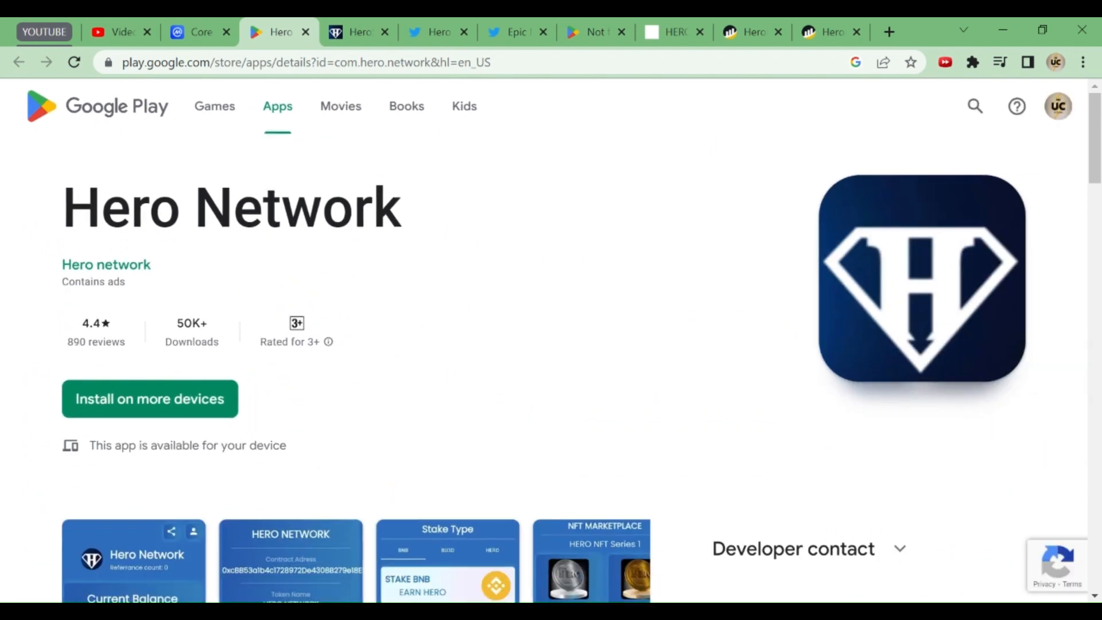